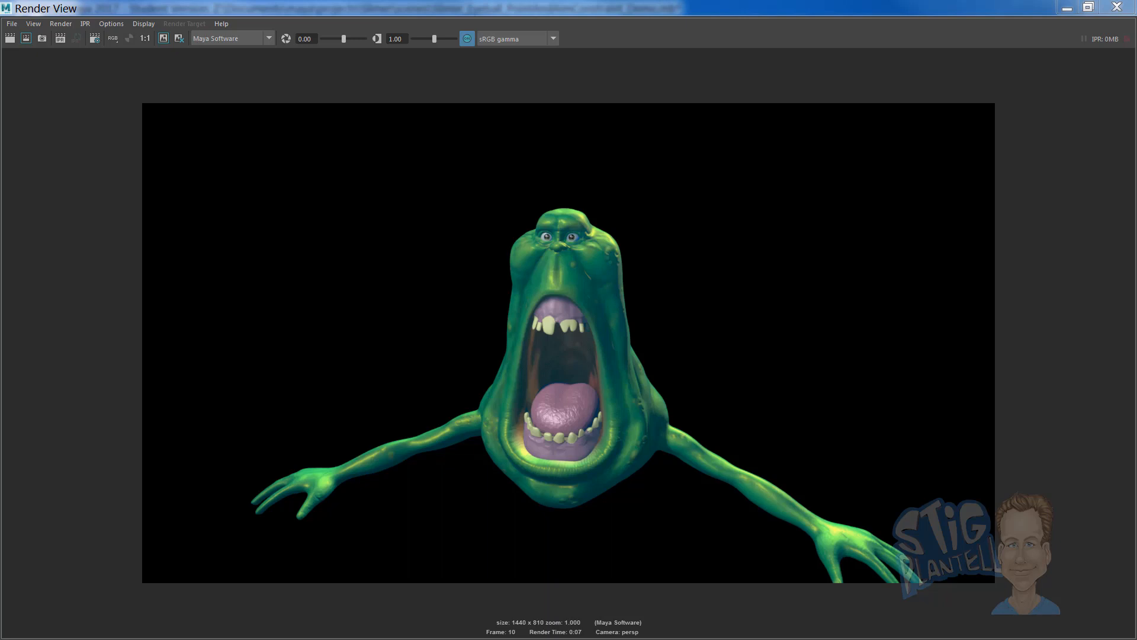
pyautogui.moveTo(932, 328)
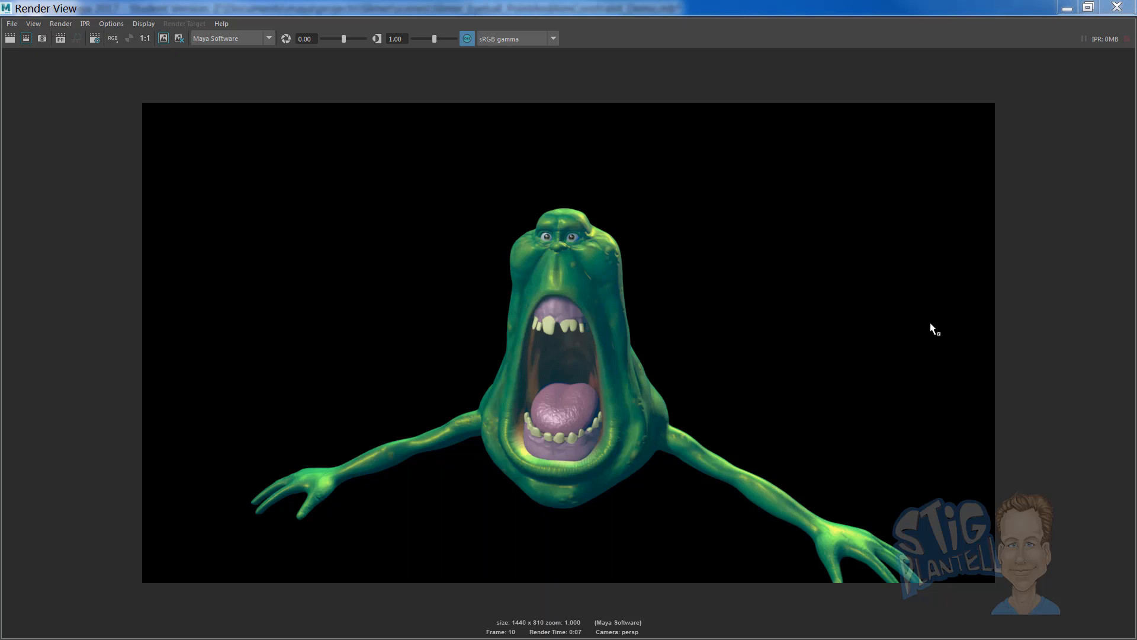
pyautogui.moveTo(652, 226)
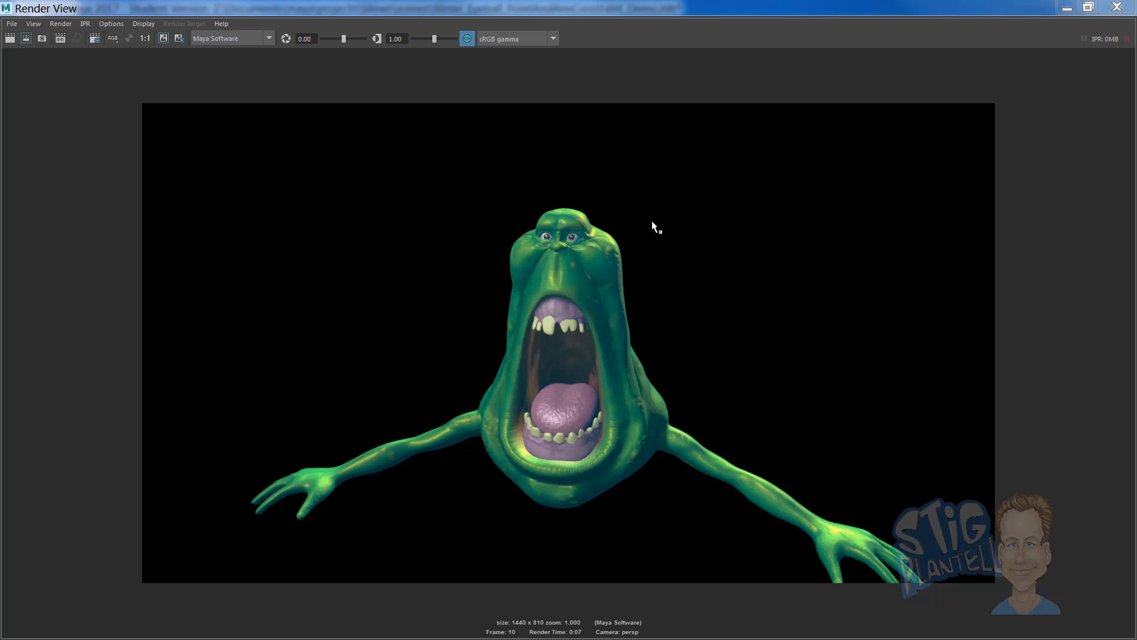
pyautogui.moveTo(626, 360)
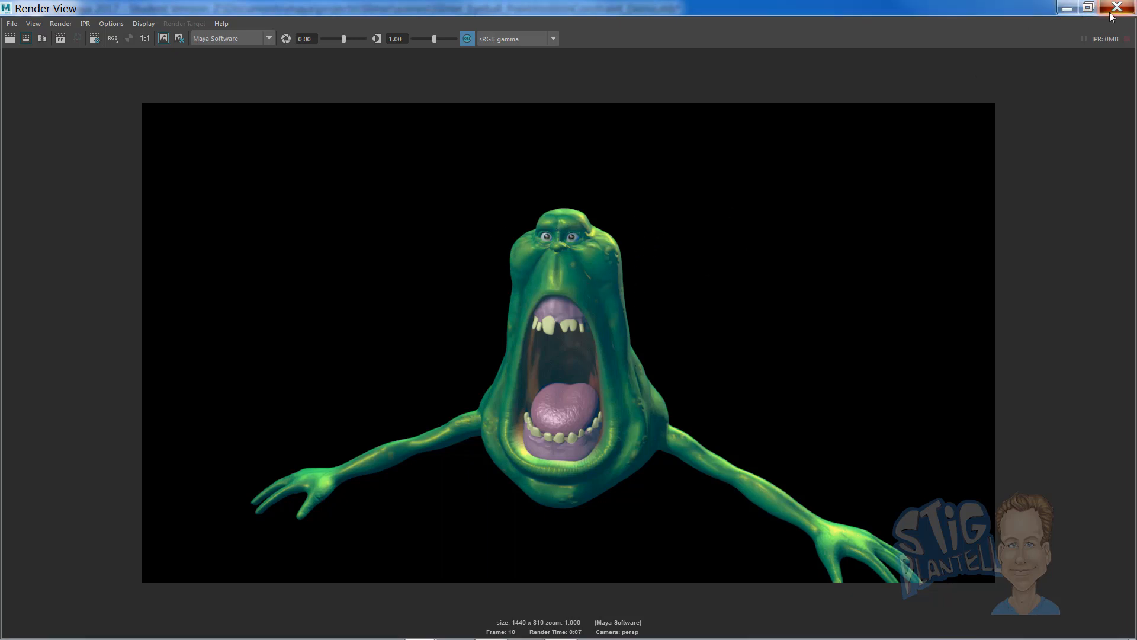
# Step: Close the Render View, then test the rig by moving Eye_Looker and rotating Head_Jnt
pyautogui.click(1116, 8)
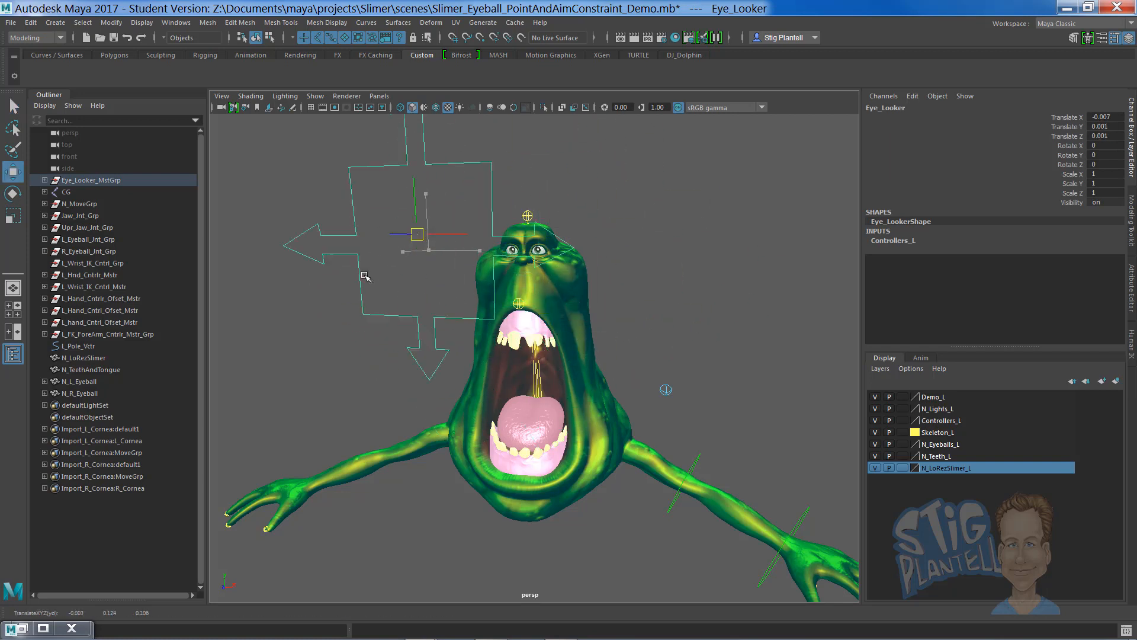
pyautogui.moveTo(424, 232); pyautogui.dragTo(442, 267)
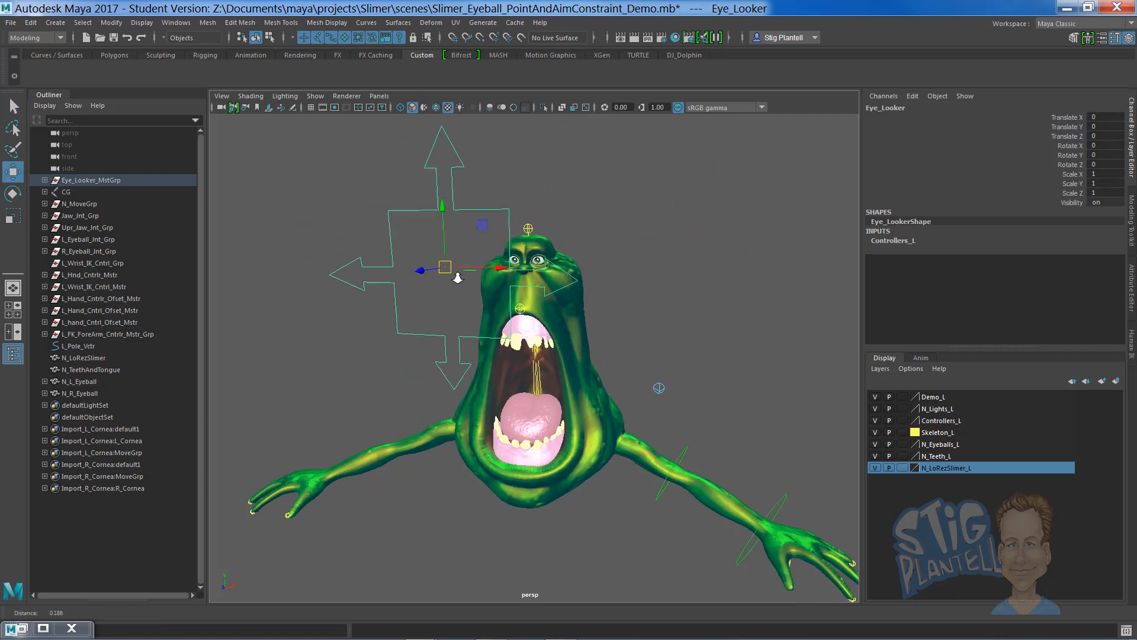
pyautogui.moveTo(442, 266); pyautogui.dragTo(492, 251)
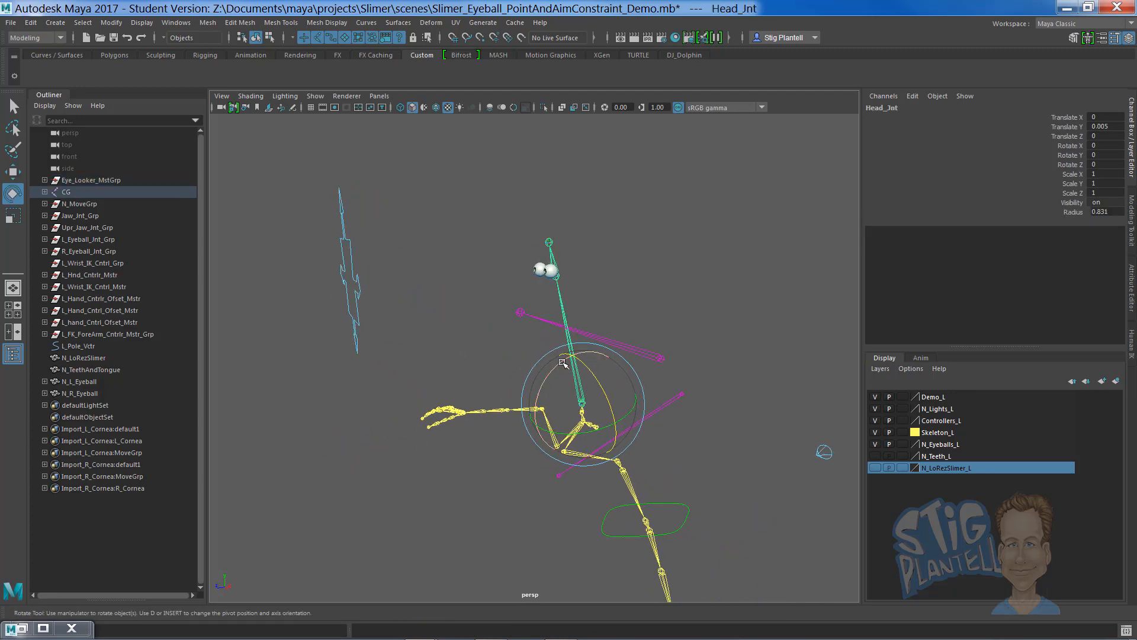
pyautogui.moveTo(580, 363); pyautogui.dragTo(602, 363)
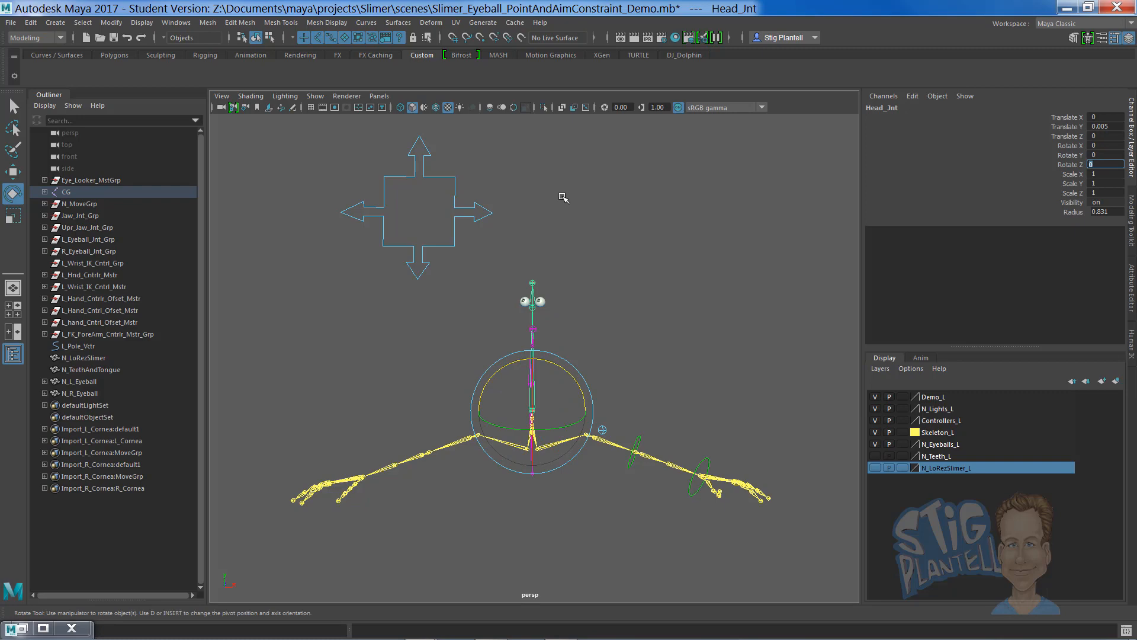
# Step: Reset Eye_Looker and choose Slimer_Eyeball_PointAndAimConstraint_WorkFile.mb to open
pyautogui.click(92, 179)
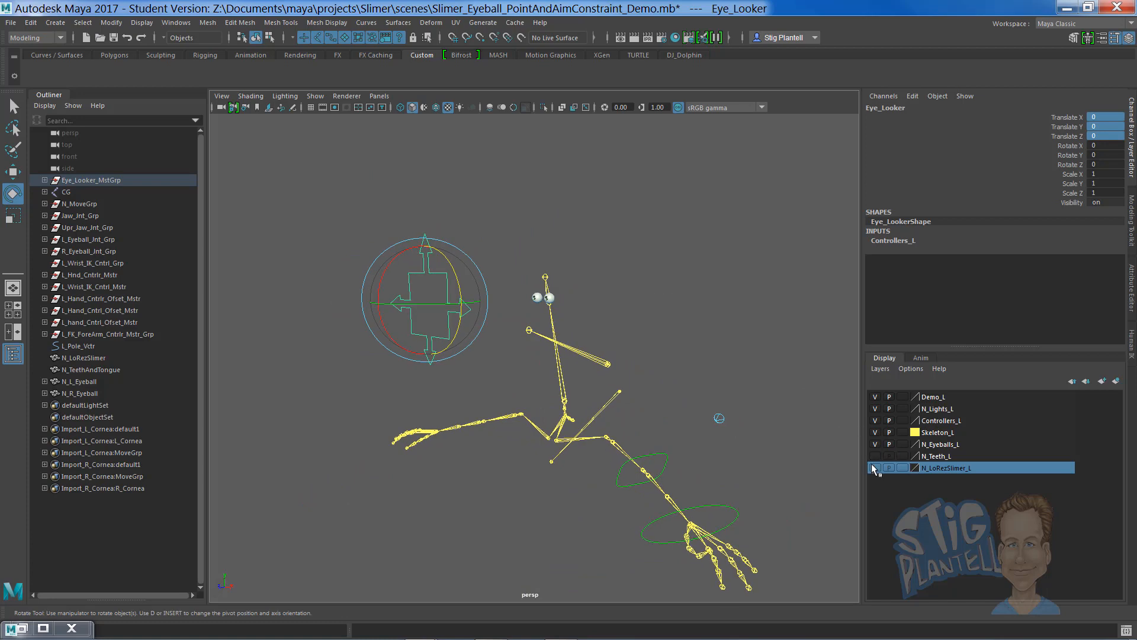
pyautogui.click(11, 22)
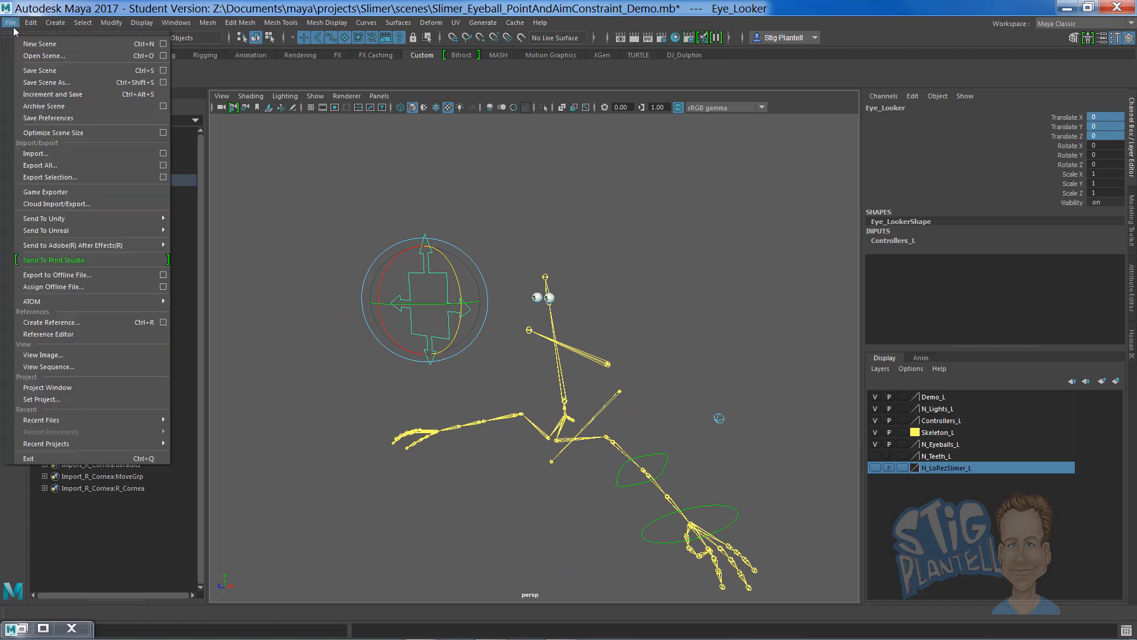
pyautogui.click(44, 56)
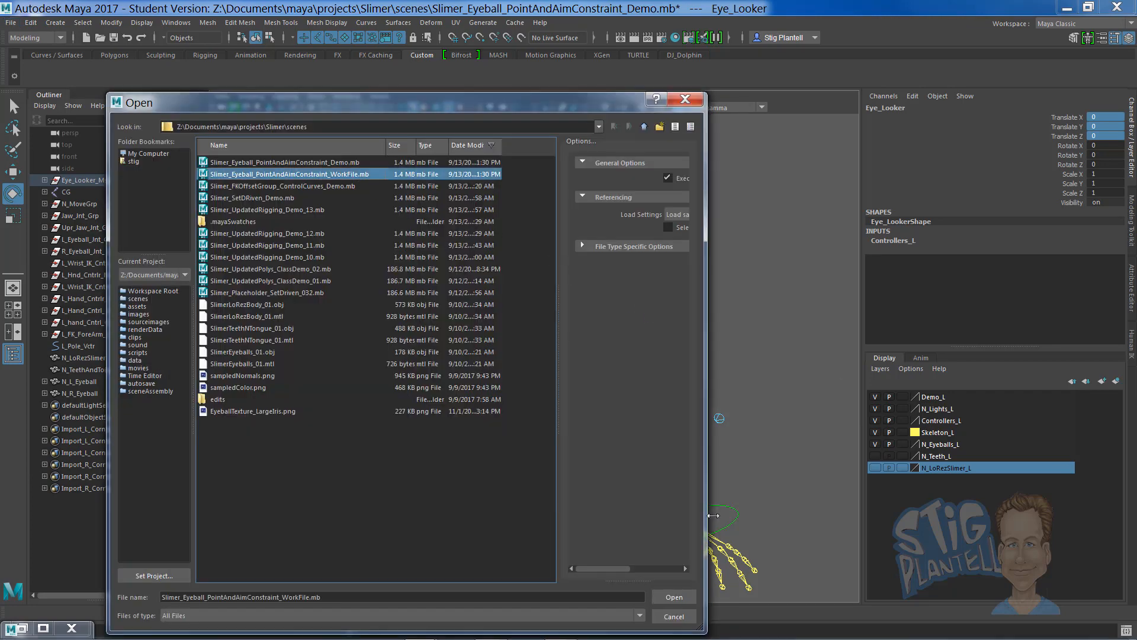
pyautogui.click(673, 596)
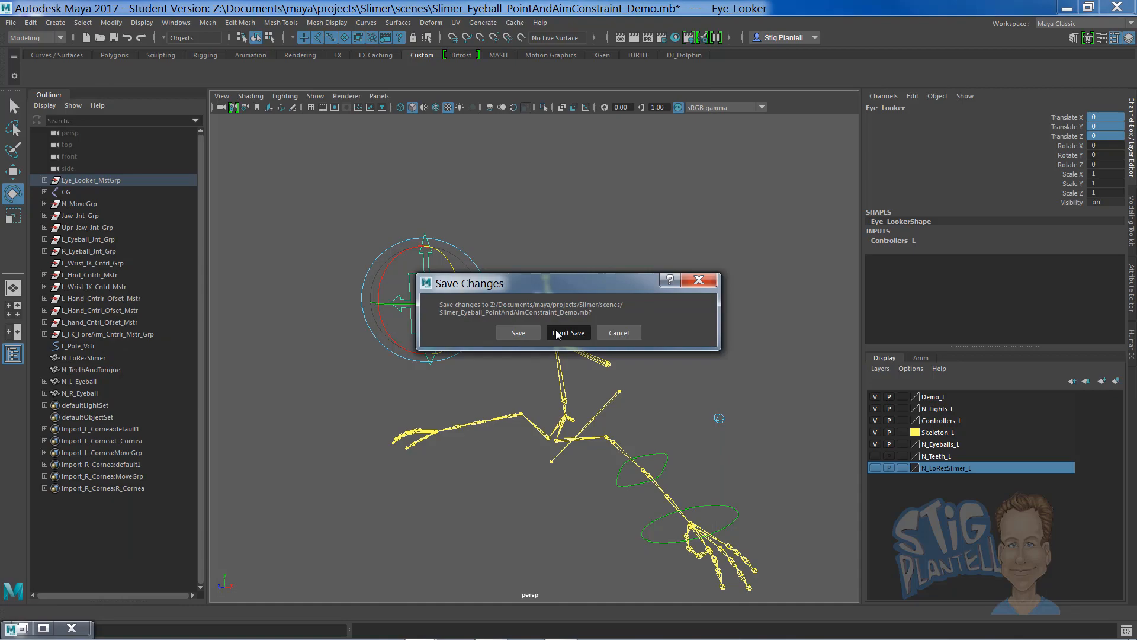
# Step: Discard the demo changes and expand the eyeball joint groups in the Outliner
pyautogui.click(568, 332)
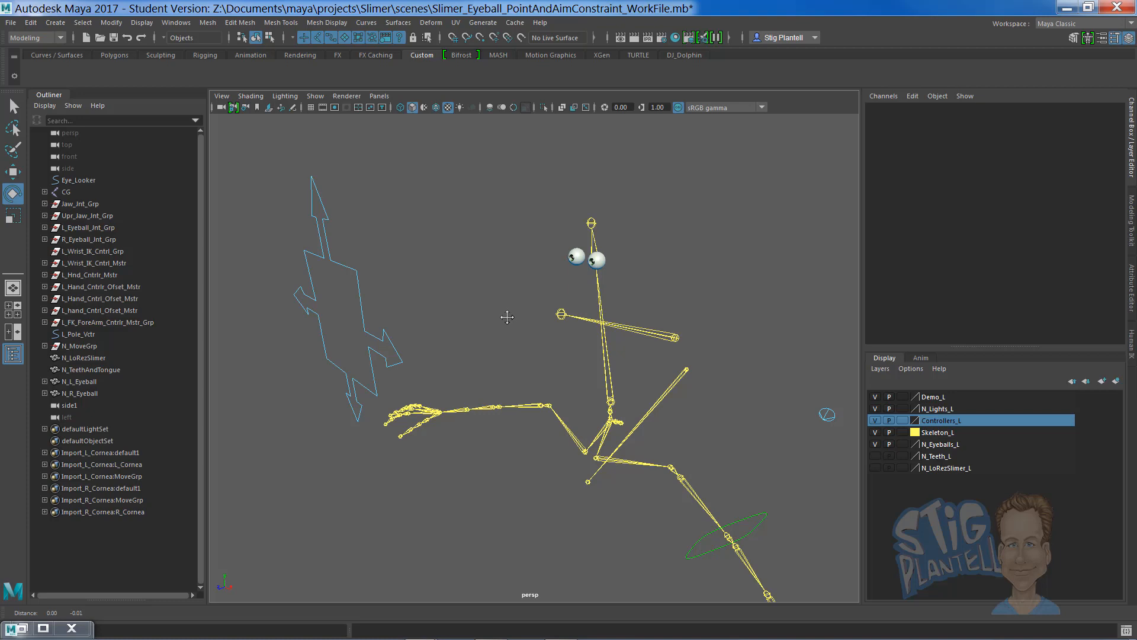
pyautogui.moveTo(508, 318); pyautogui.dragTo(505, 334)
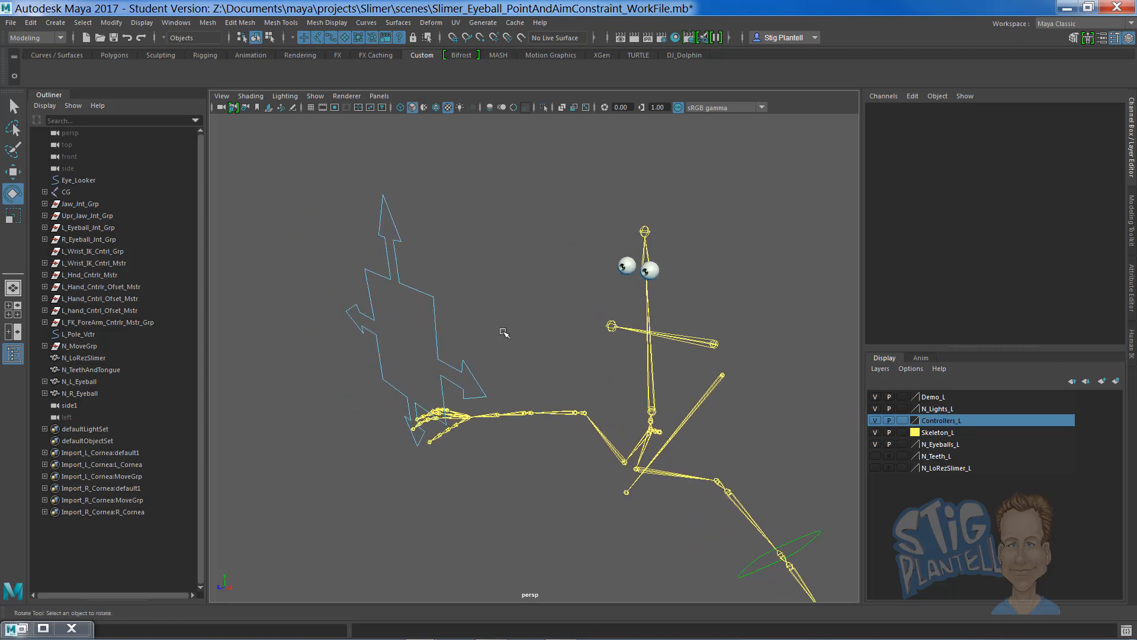
pyautogui.click(44, 381)
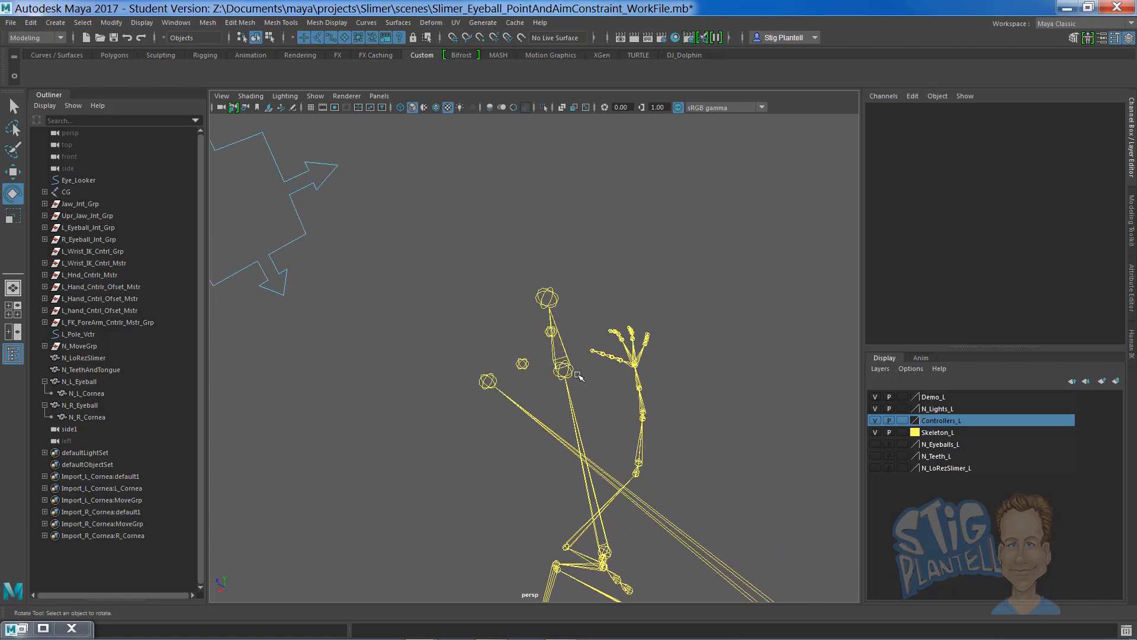
pyautogui.moveTo(530, 370)
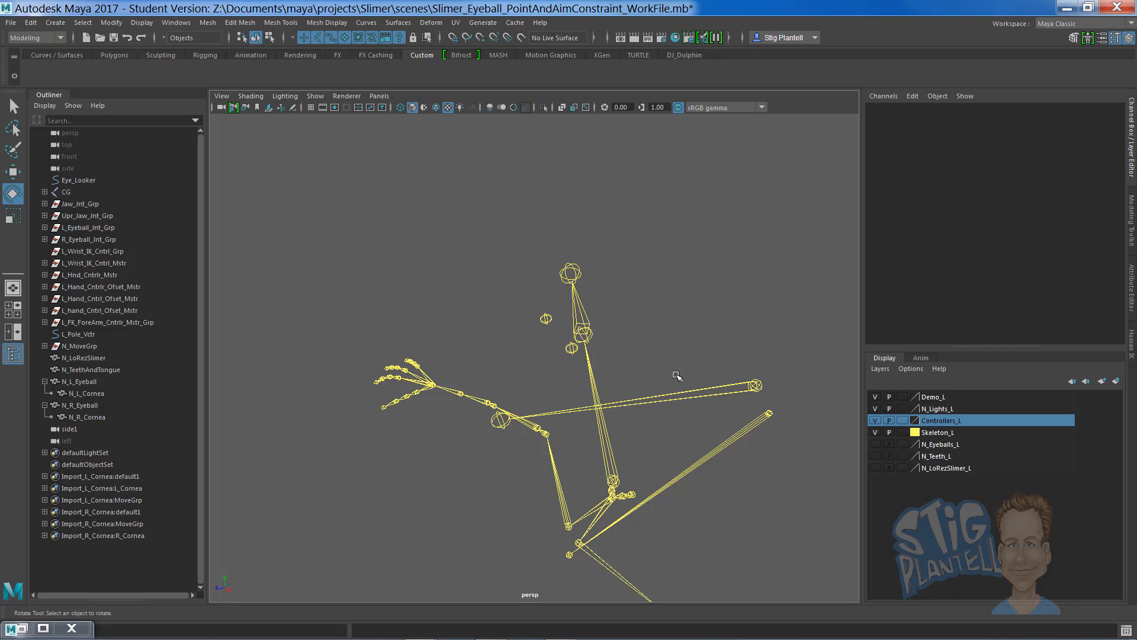
pyautogui.moveTo(904, 433)
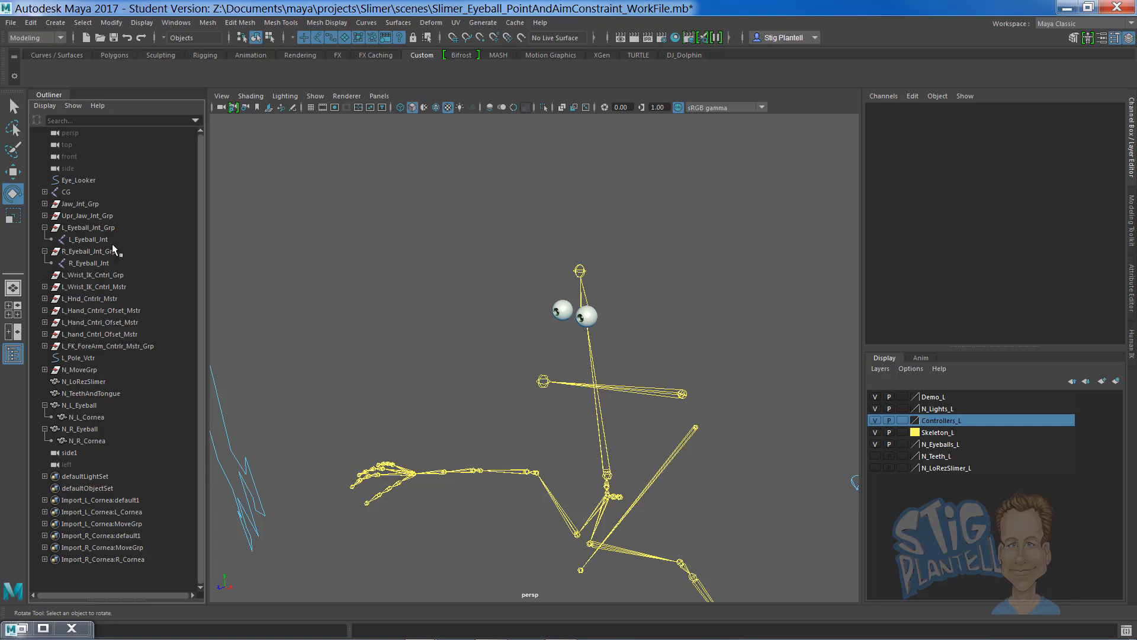
# Step: Parent-constrain N_L_Eyeball to L_Eyeball_Jnt with Maintain offset on
pyautogui.click(86, 238)
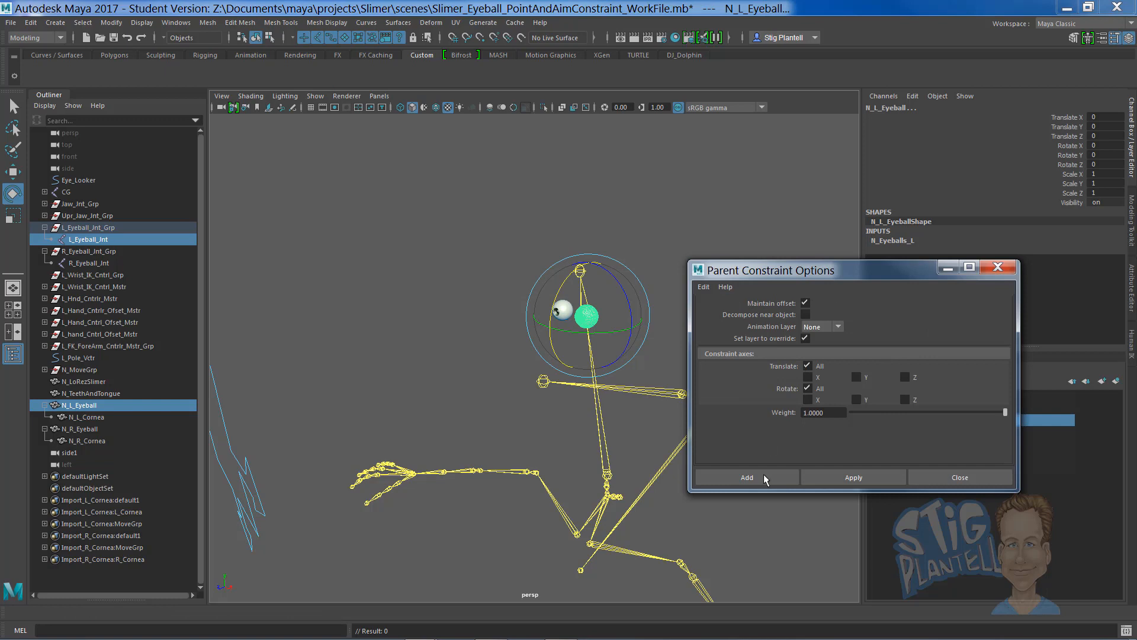
pyautogui.click(746, 476)
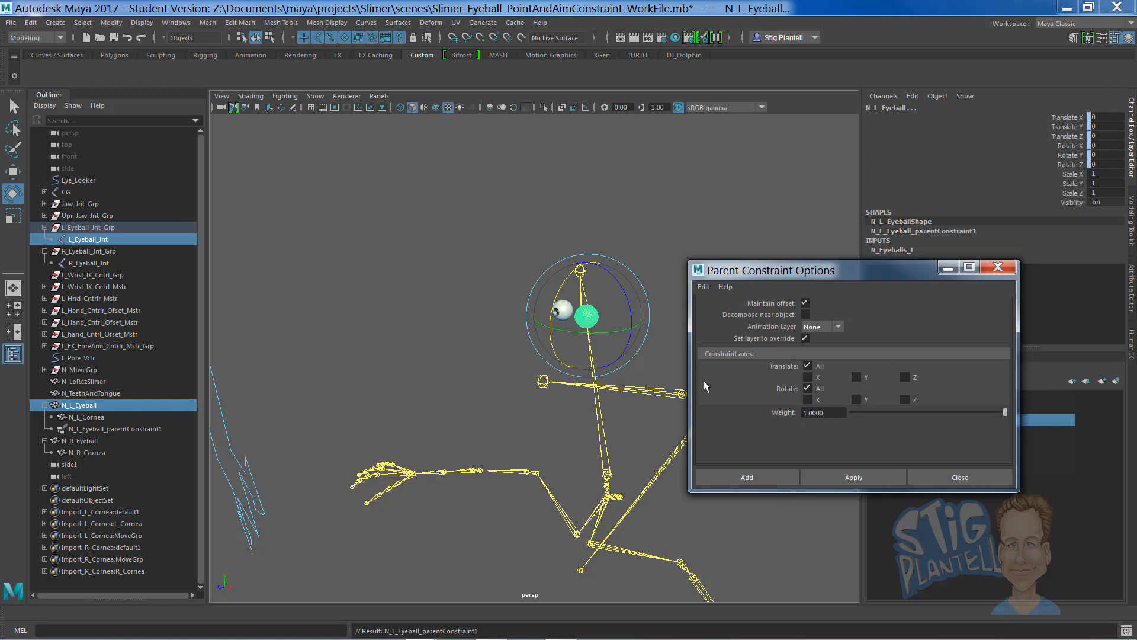
pyautogui.click(806, 338)
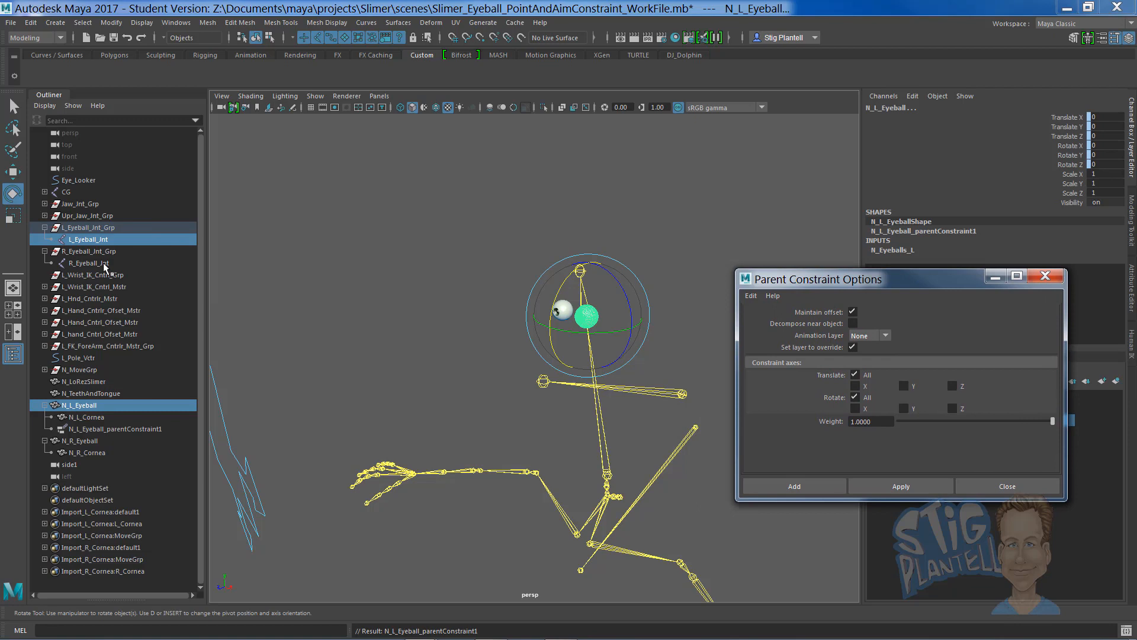
# Step: Parent-constrain N_R_Eyeball to R_Eyeball_Jnt with Maintain offset on
pyautogui.click(86, 263)
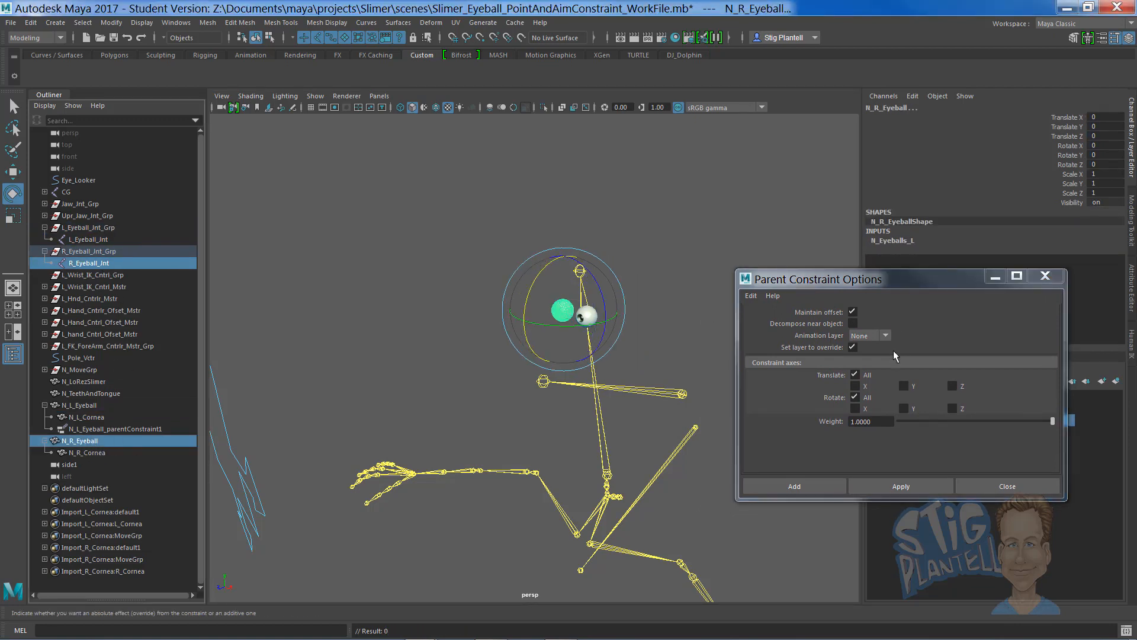
pyautogui.click(901, 486)
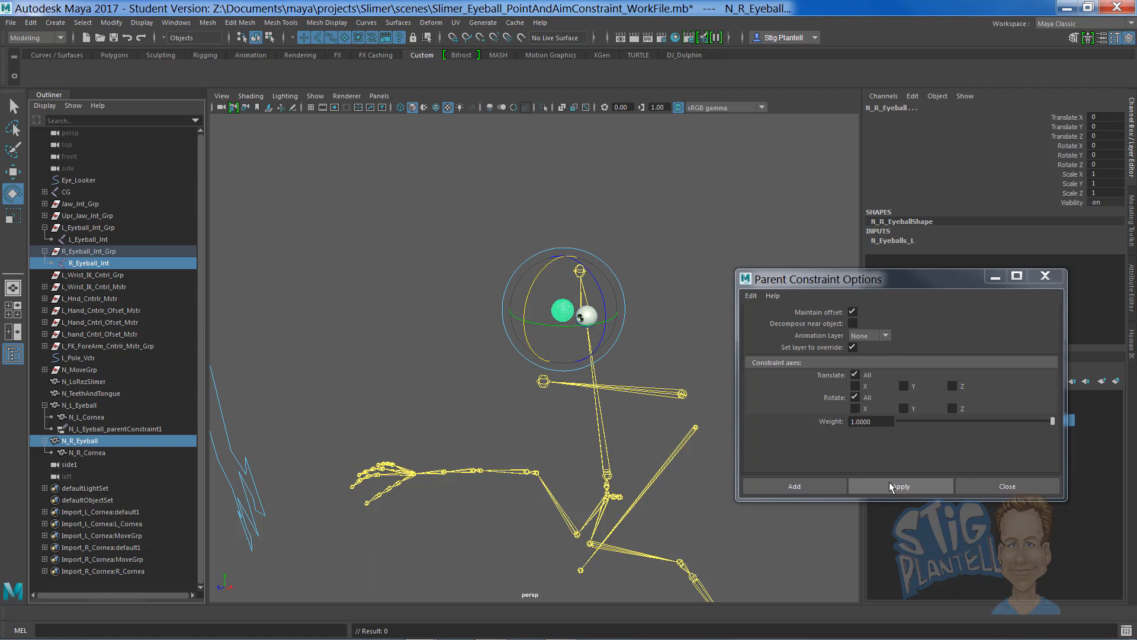
pyautogui.click(900, 485)
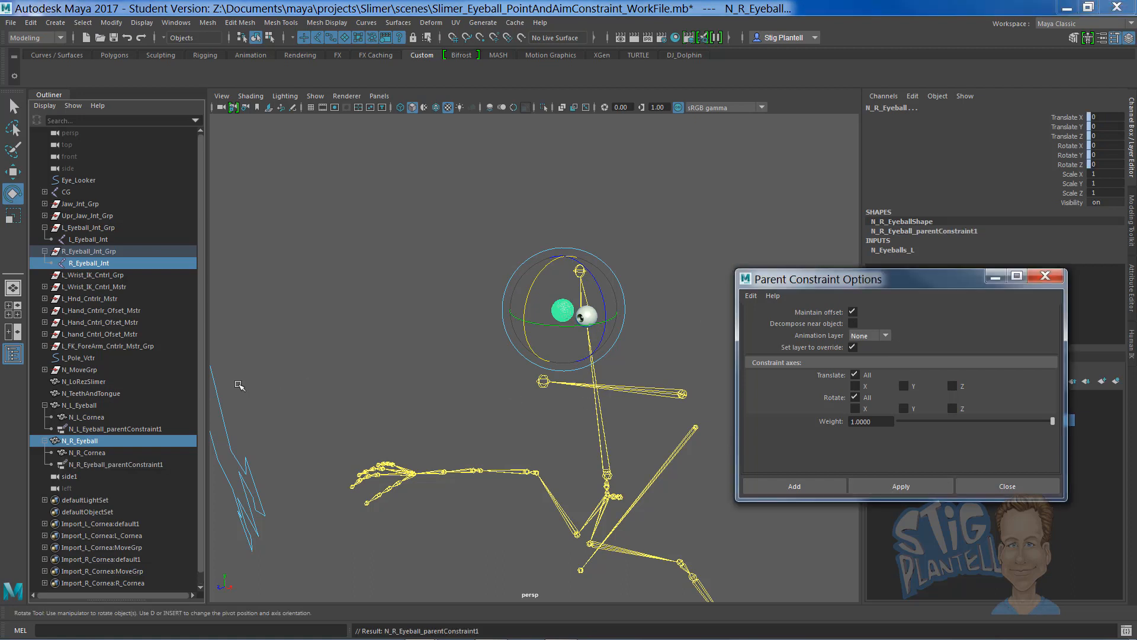
pyautogui.click(86, 238)
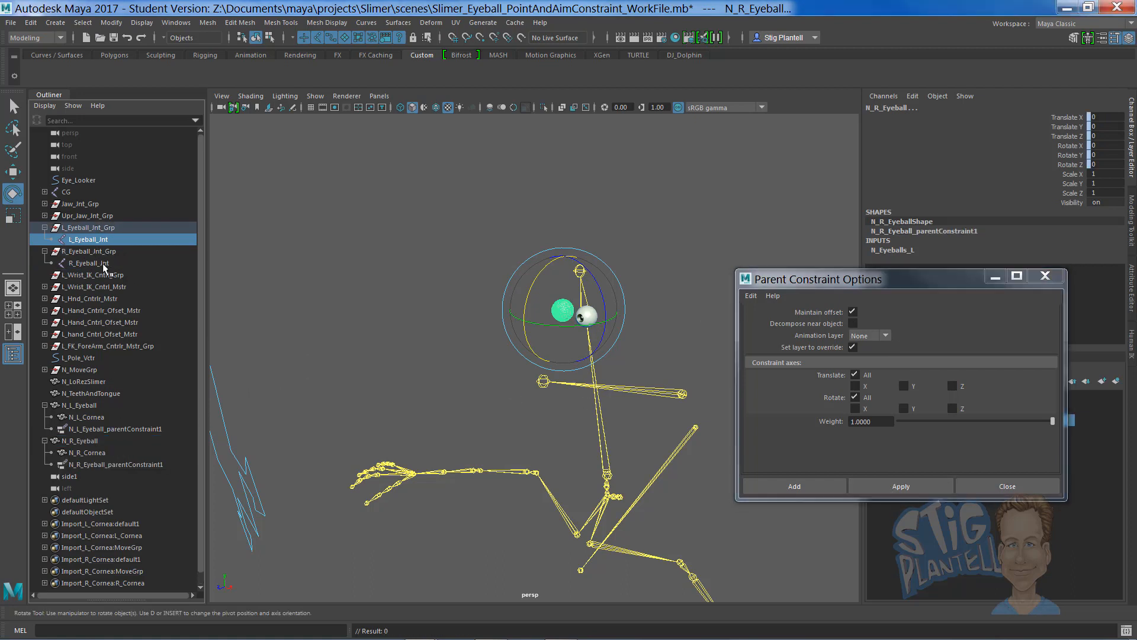
pyautogui.click(87, 263)
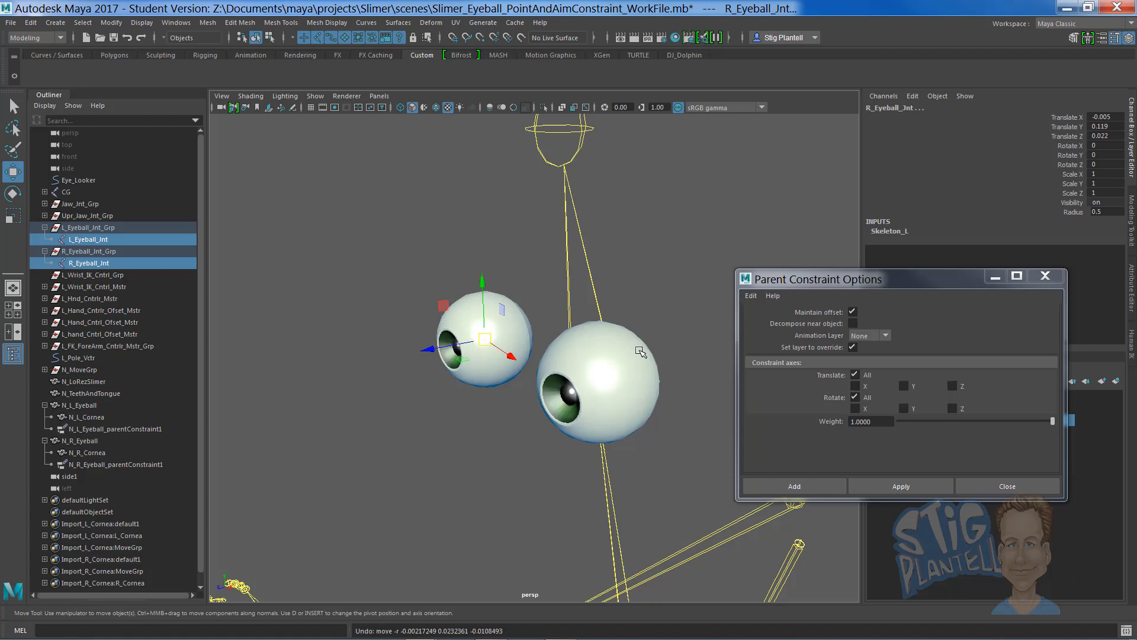
pyautogui.click(85, 452)
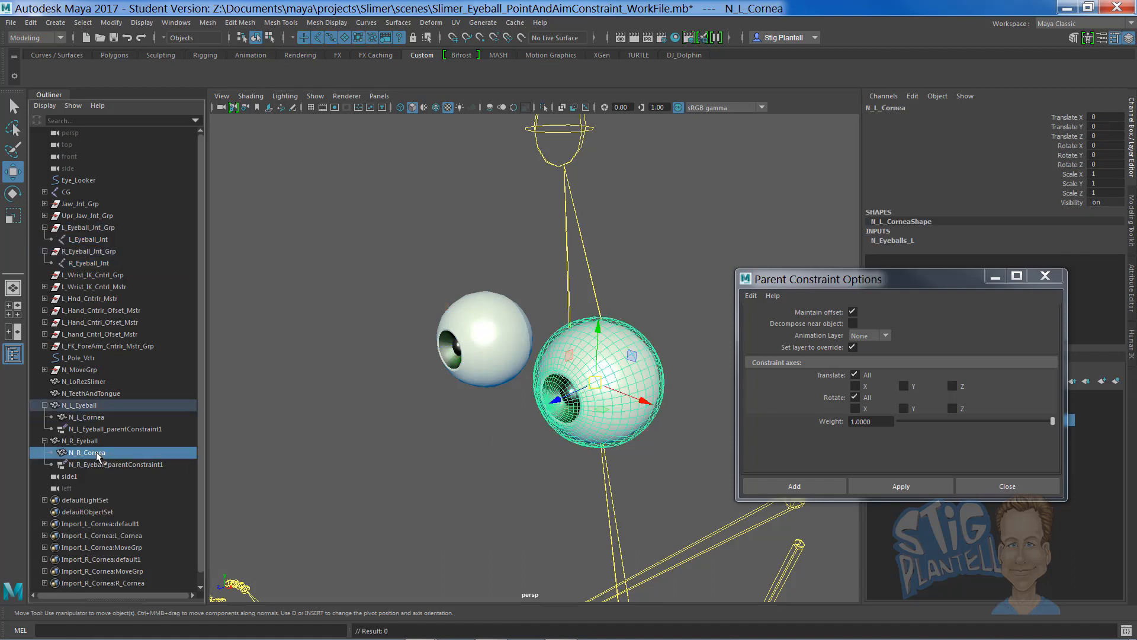
pyautogui.click(79, 441)
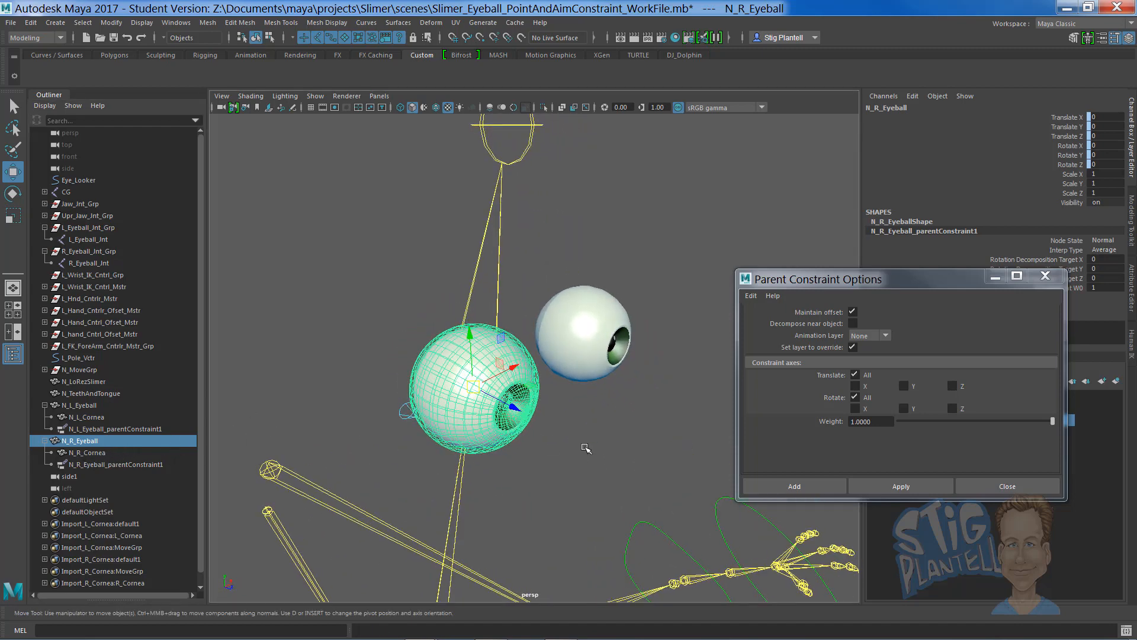
pyautogui.moveTo(586, 448); pyautogui.dragTo(212, 482)
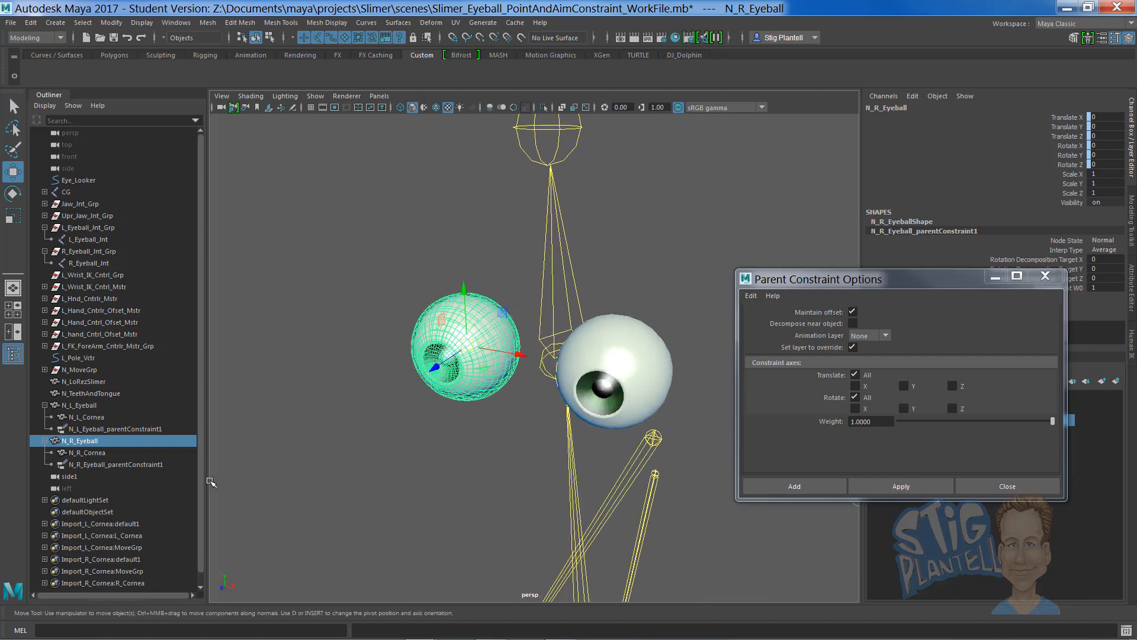
pyautogui.click(84, 452)
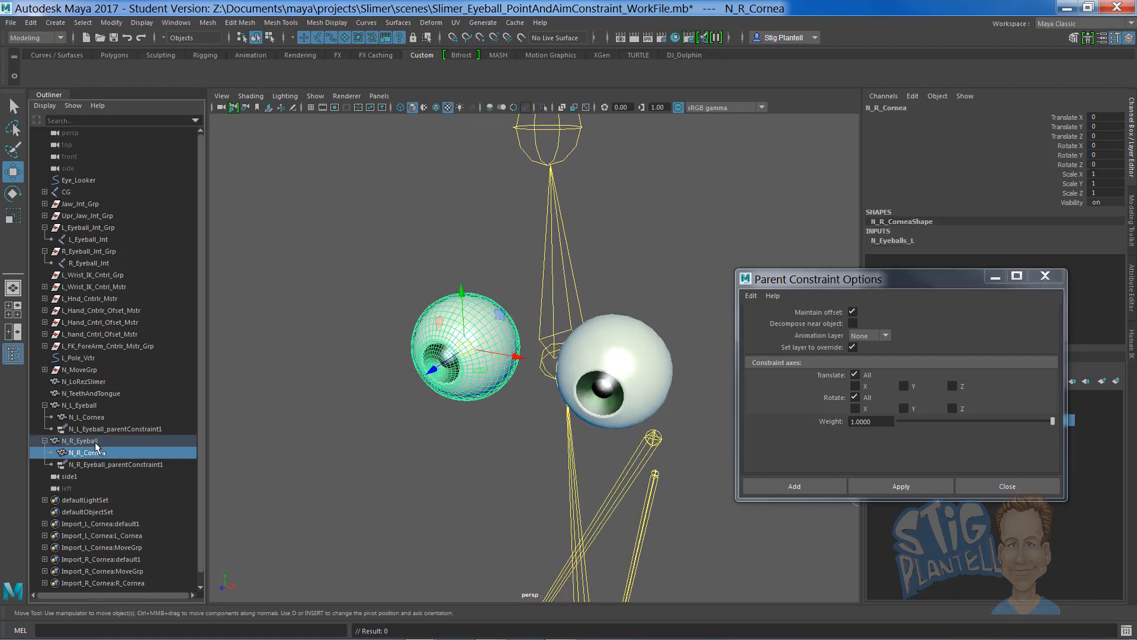
pyautogui.click(76, 441)
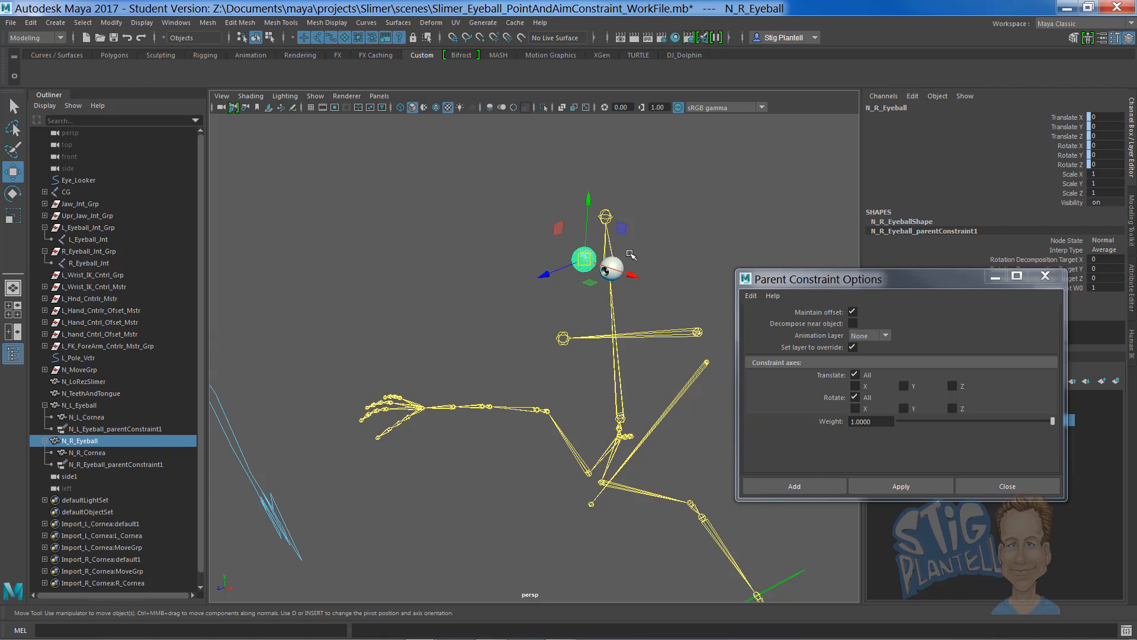
pyautogui.moveTo(487, 292)
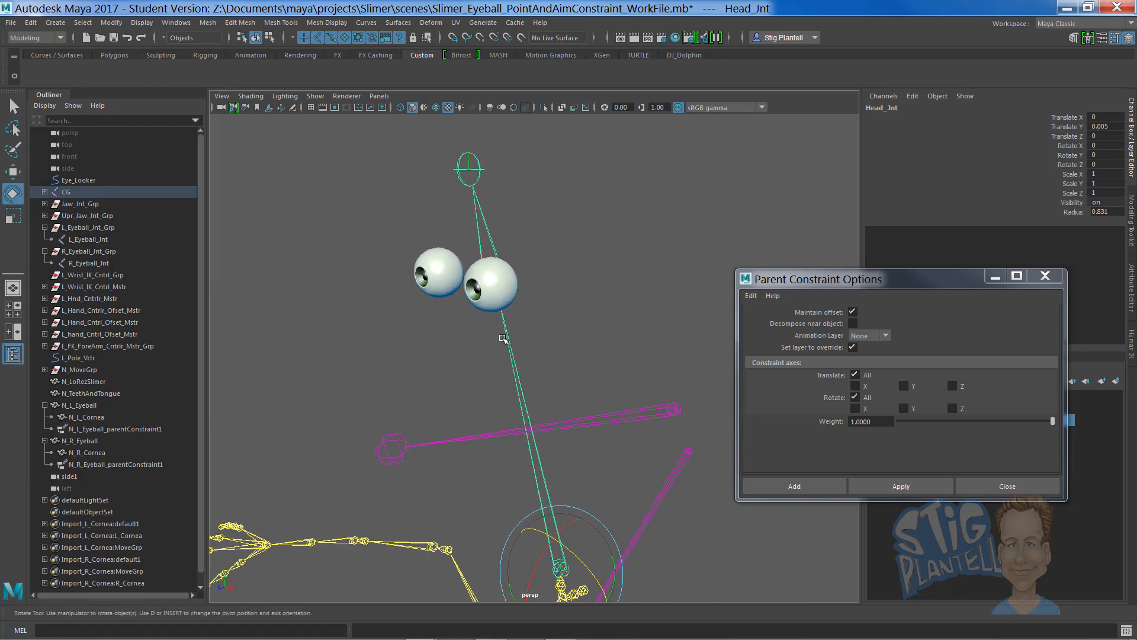
pyautogui.moveTo(541, 344)
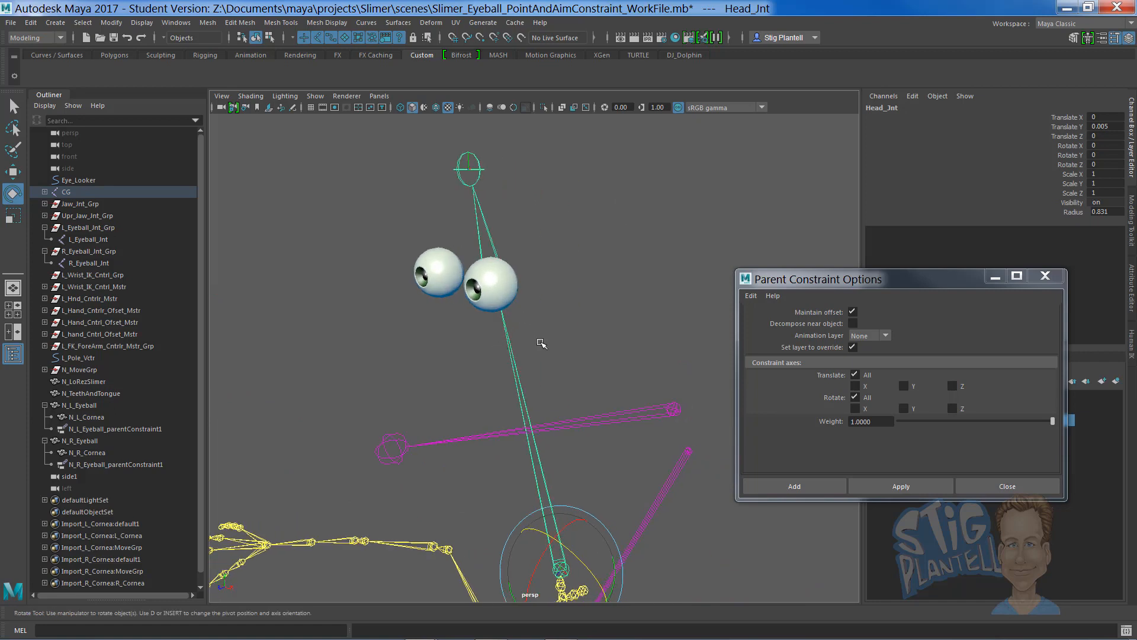
pyautogui.moveTo(102, 246)
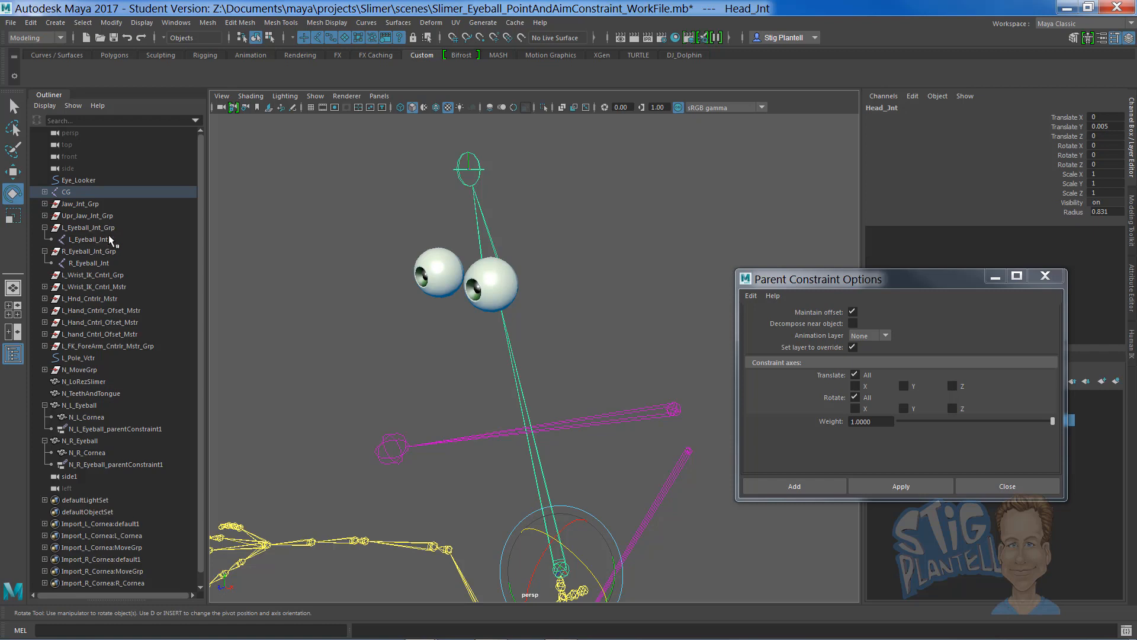
# Step: Parent-constrain L_Eyeball_Jnt_Grp to Head_Jnt, then pick R_Eyeball_Jnt_Grp for the same
pyautogui.click(85, 227)
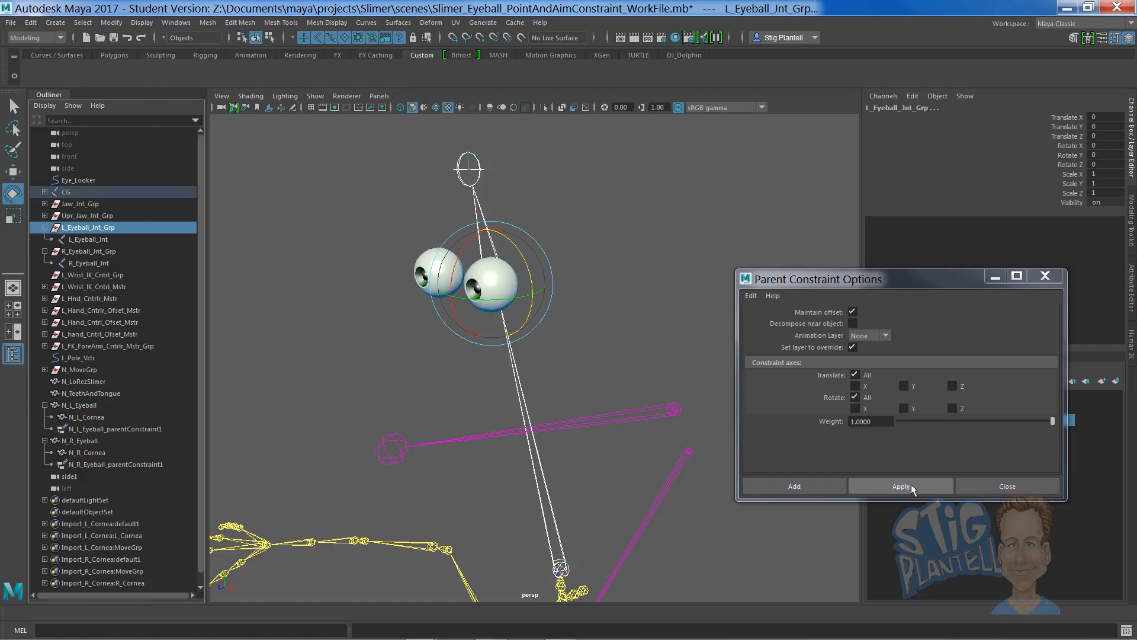
pyautogui.click(900, 486)
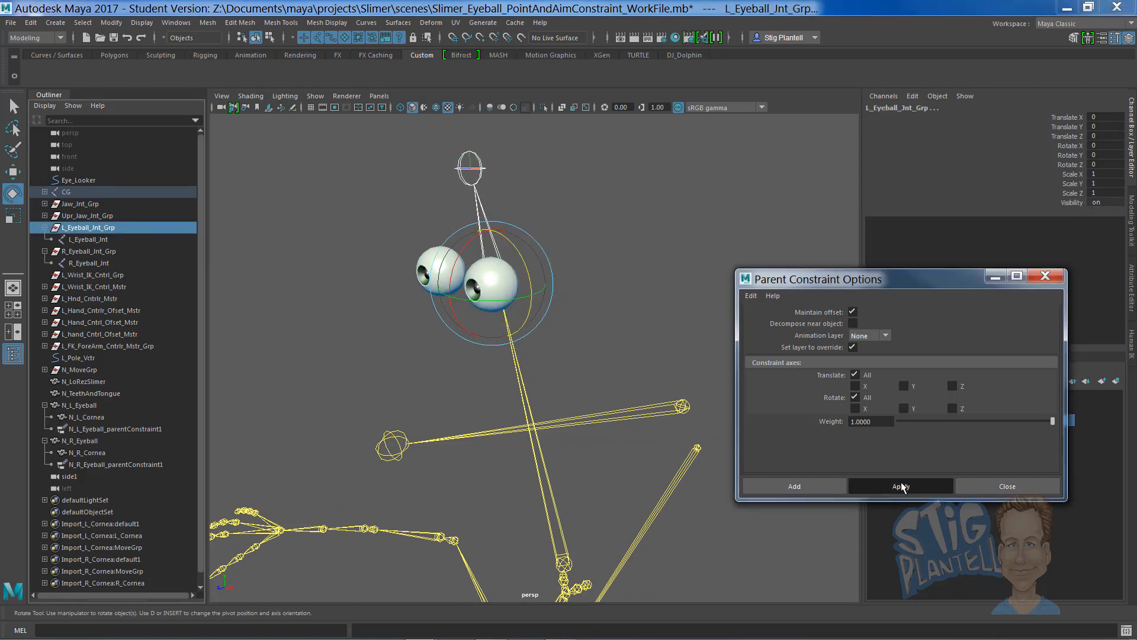
pyautogui.click(900, 486)
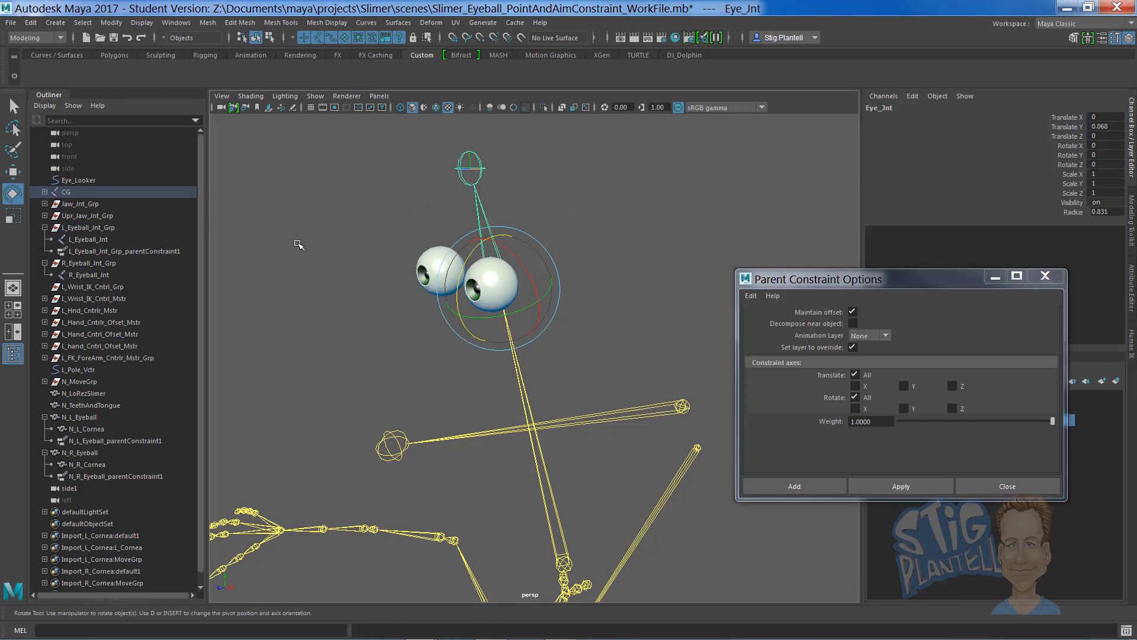
pyautogui.moveTo(110, 263)
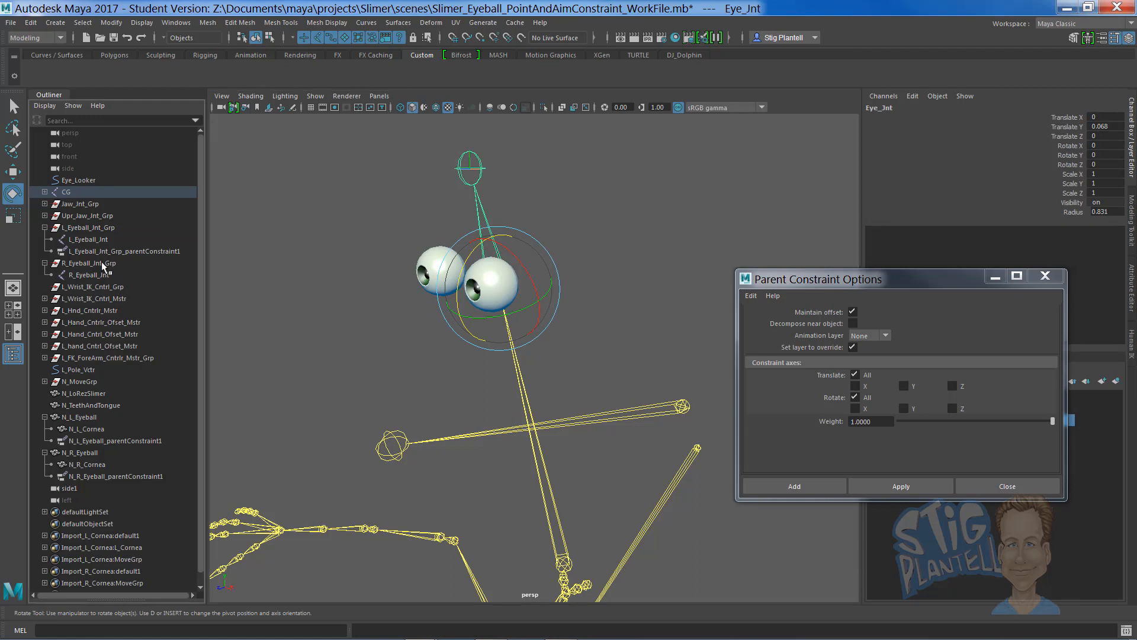
pyautogui.click(90, 263)
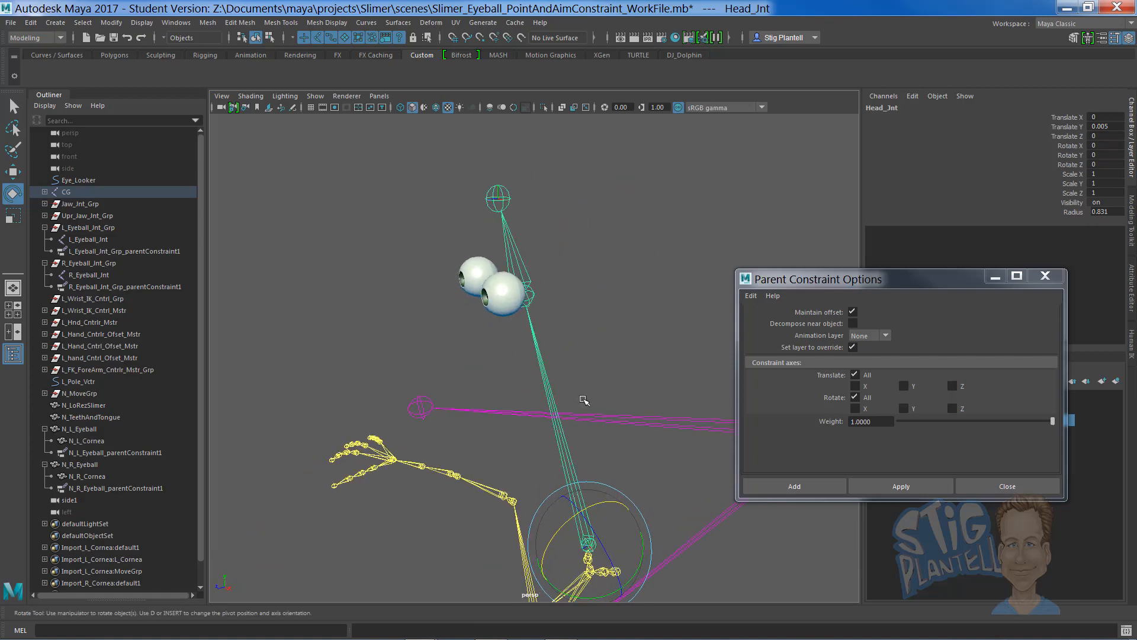
# Step: Inspect the right eyeball group's parent constraint, select Eye_Looker and close Parent Constraint Options
pyautogui.moveTo(584, 399); pyautogui.dragTo(553, 451)
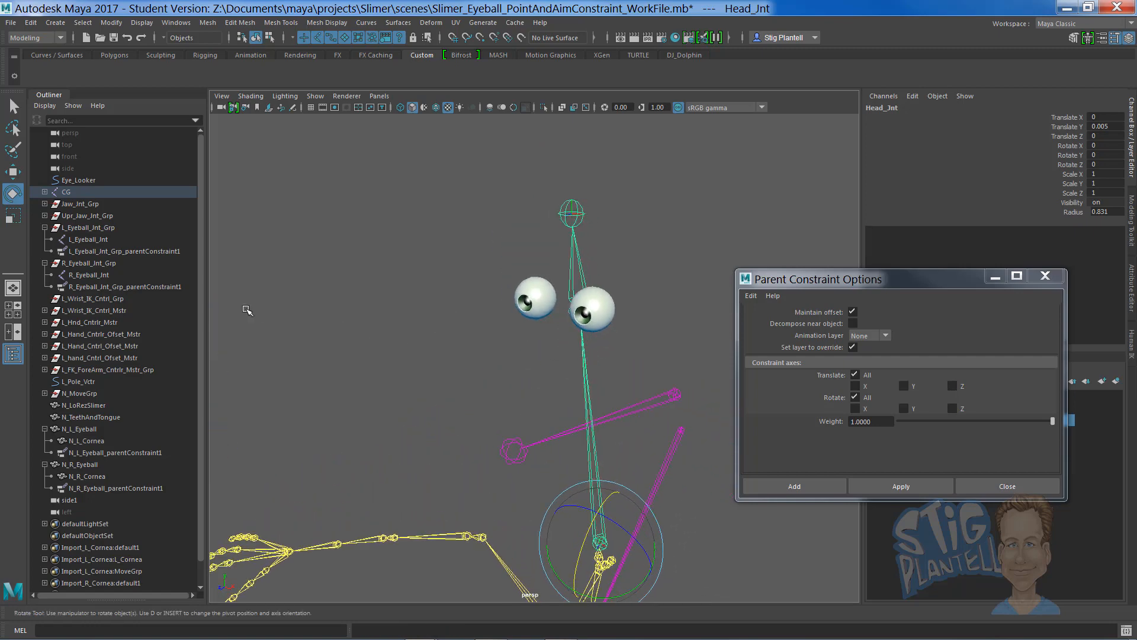
pyautogui.click(123, 286)
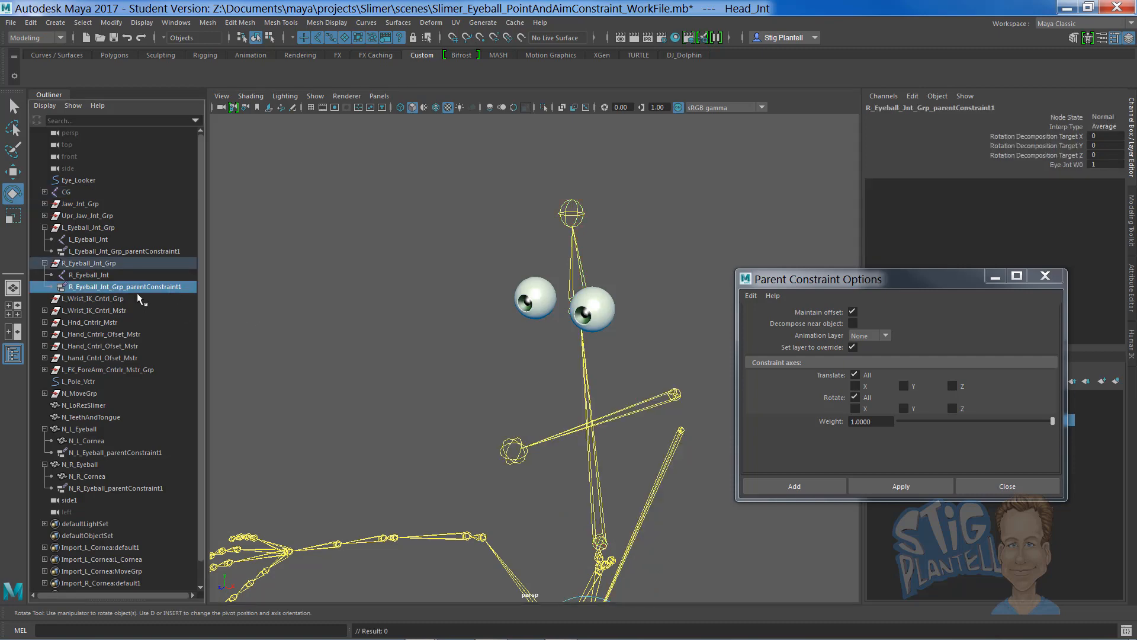
pyautogui.click(87, 274)
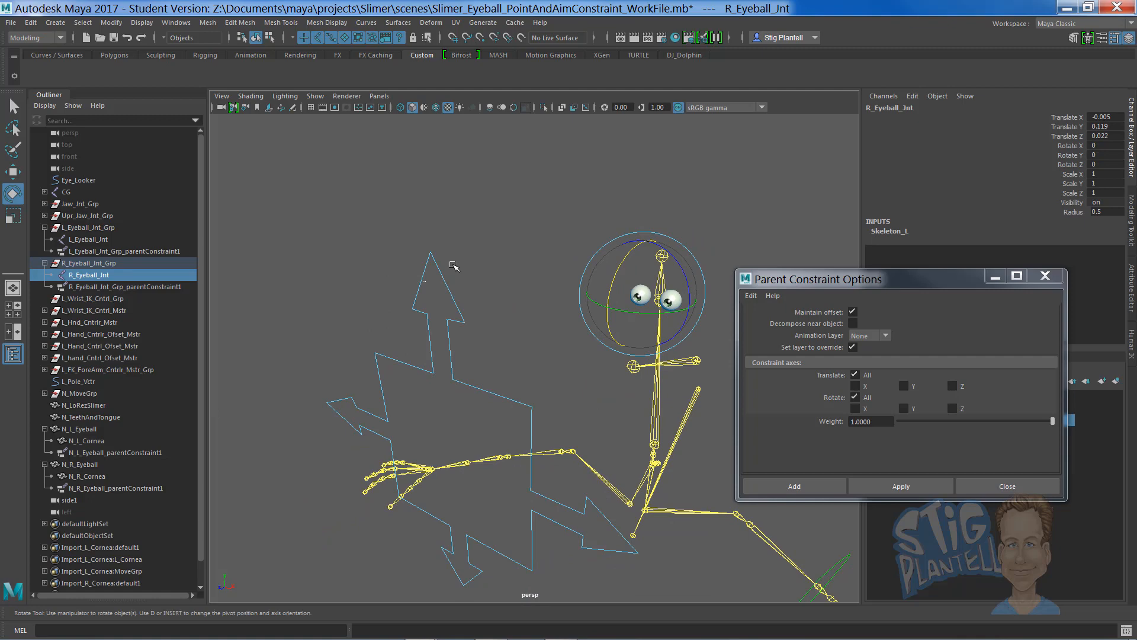
pyautogui.click(77, 180)
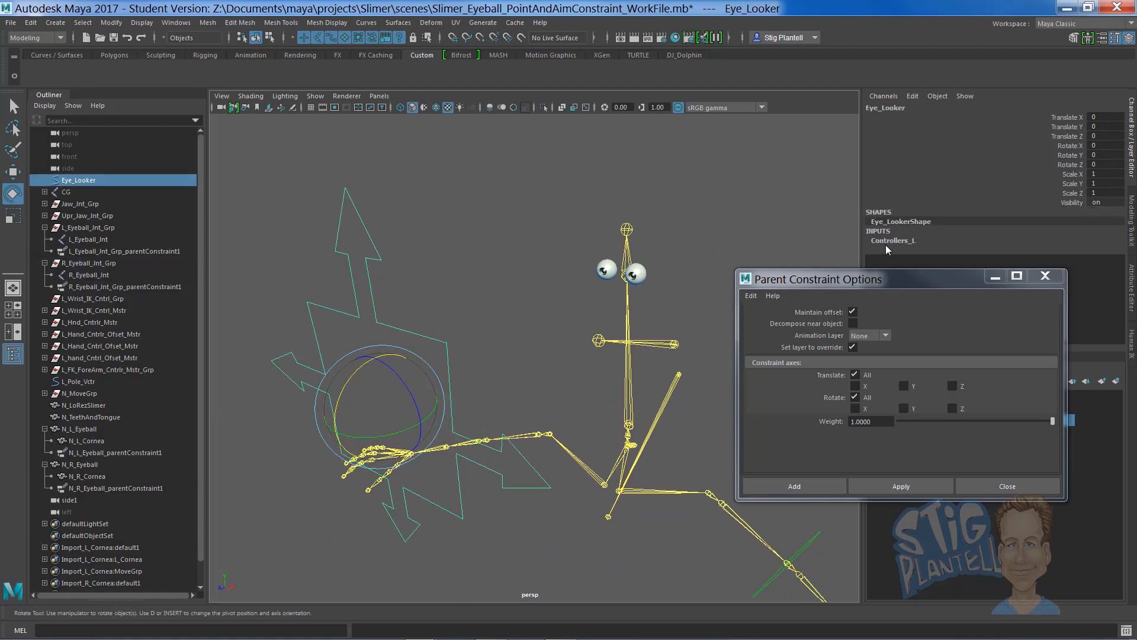
pyautogui.moveTo(919, 277)
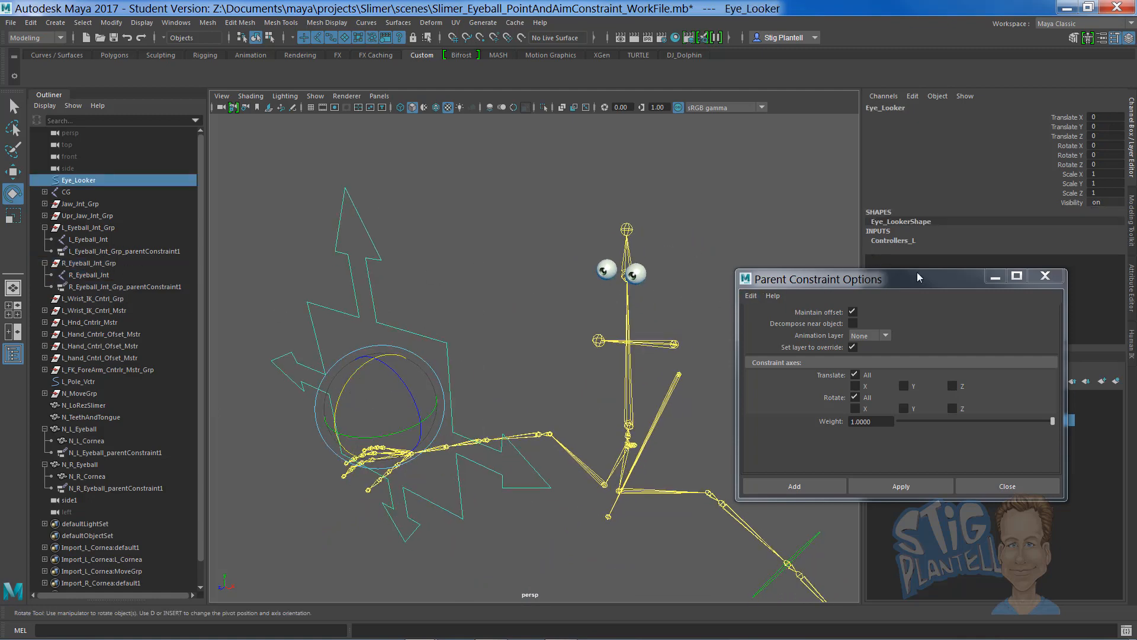
pyautogui.click(1006, 485)
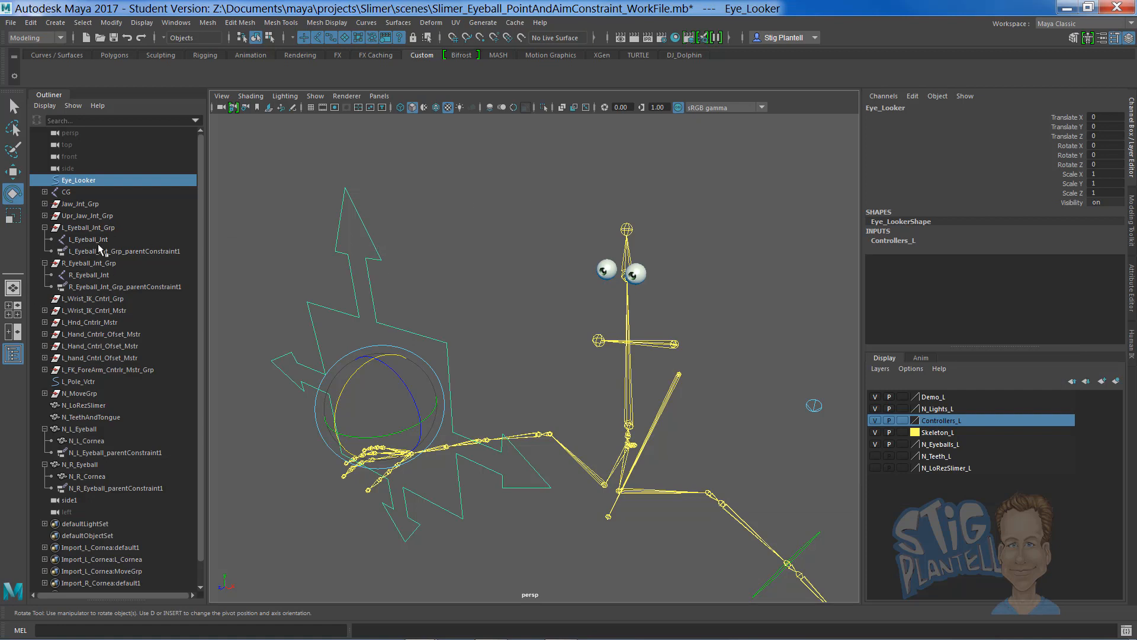
# Step: Aim-constrain L_Eyeball_Jnt to Eye_Looker with Maintain offset, then select R_Eyeball_Jnt
pyautogui.click(87, 238)
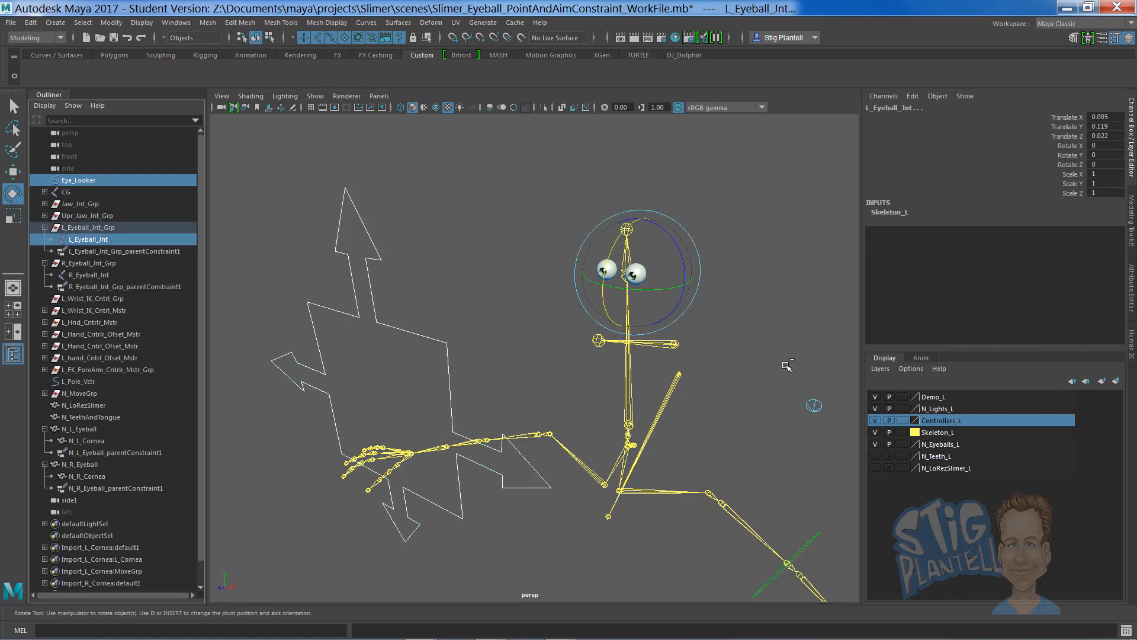
pyautogui.press('space')
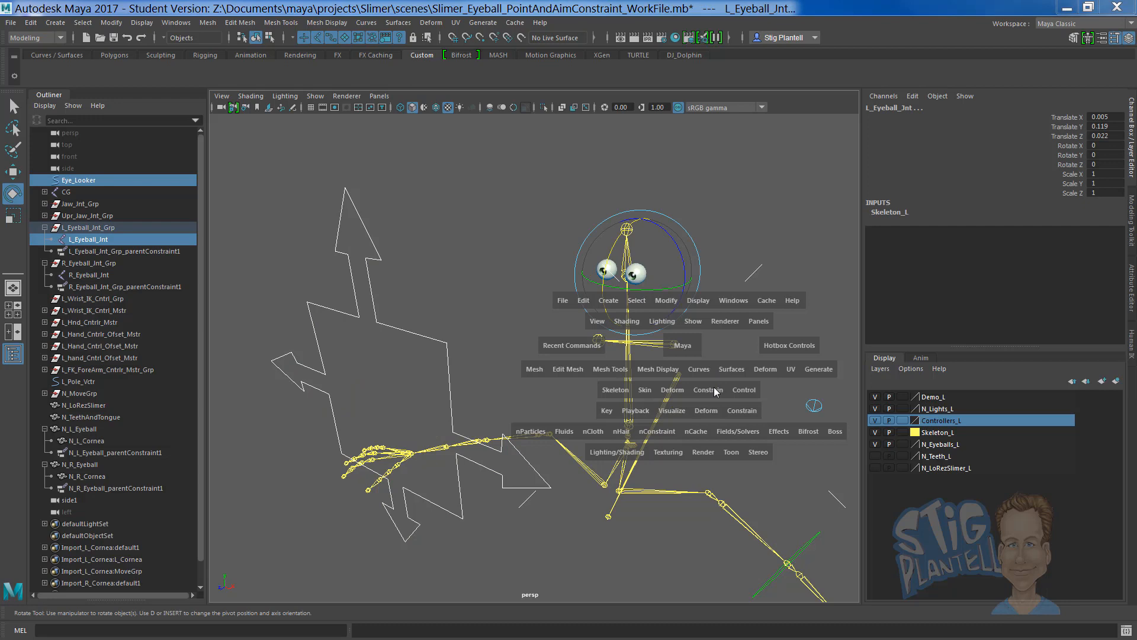
pyautogui.click(708, 390)
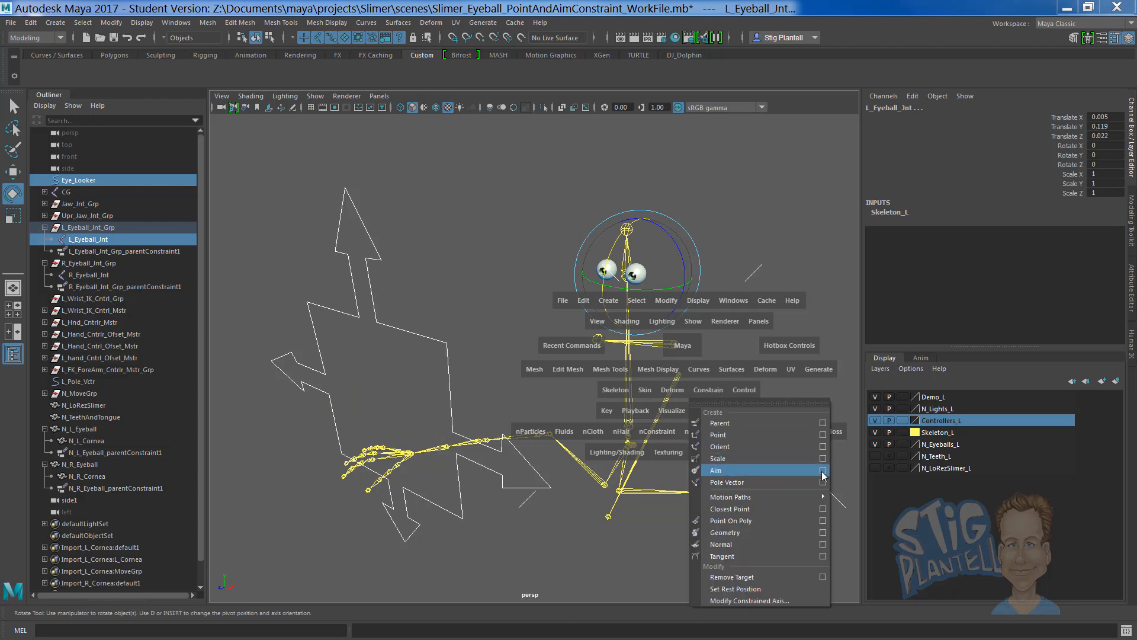
pyautogui.click(822, 470)
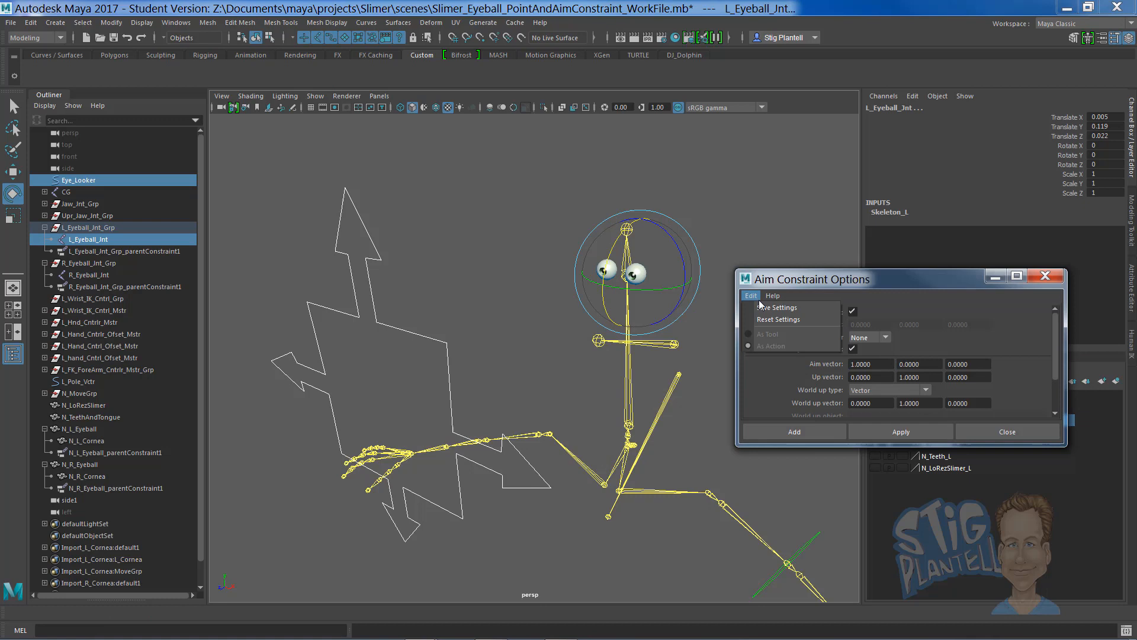
pyautogui.moveTo(780, 319)
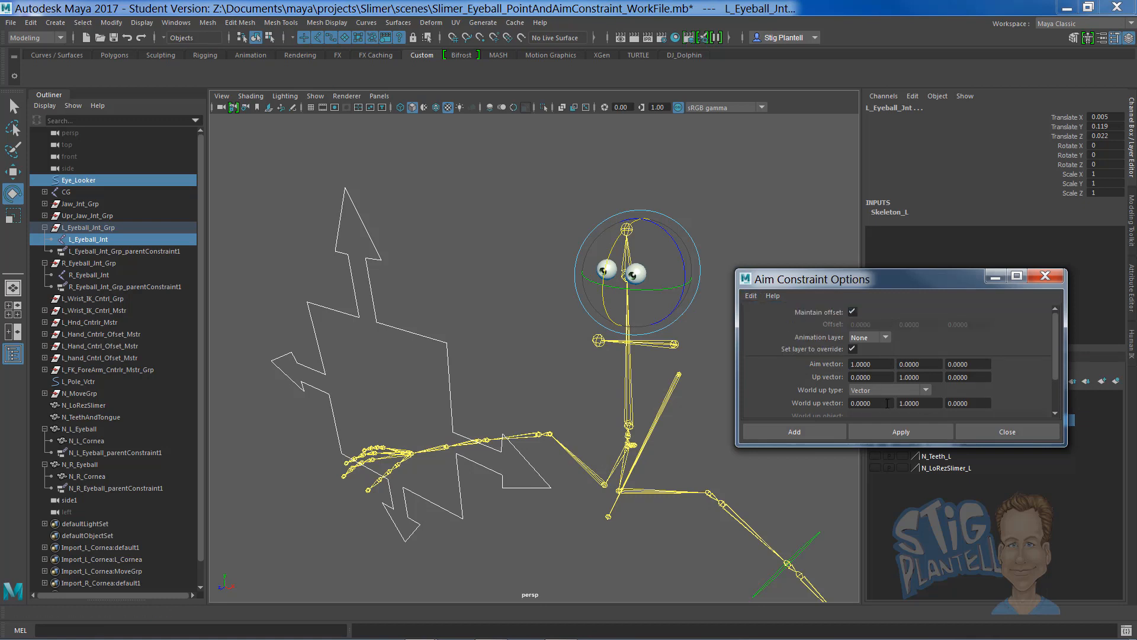
pyautogui.moveTo(864, 346)
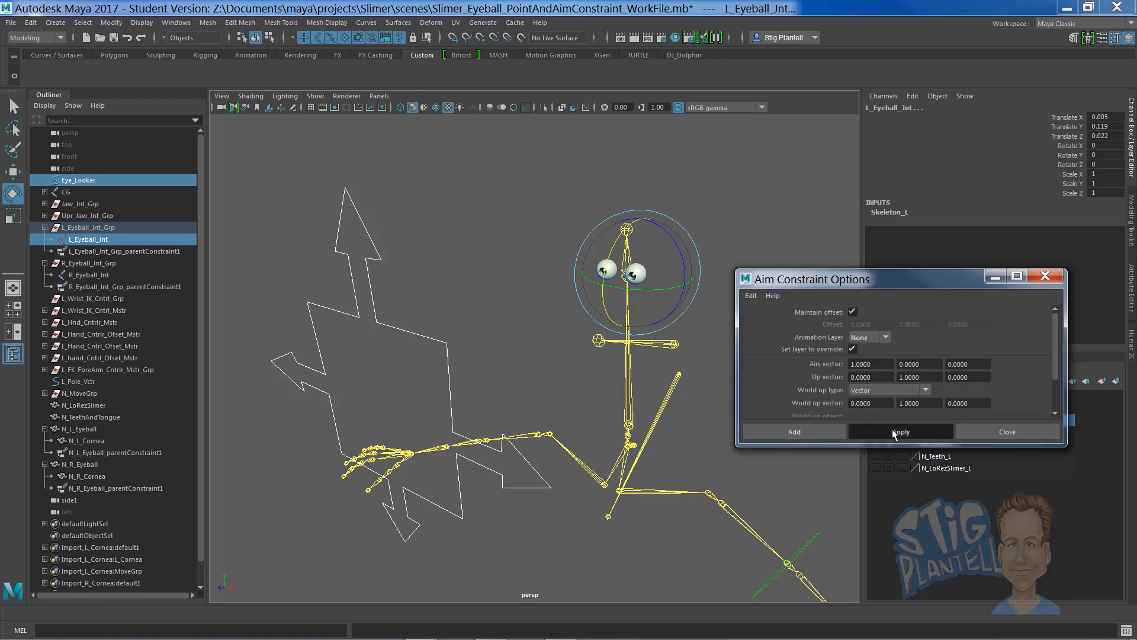
pyautogui.click(901, 431)
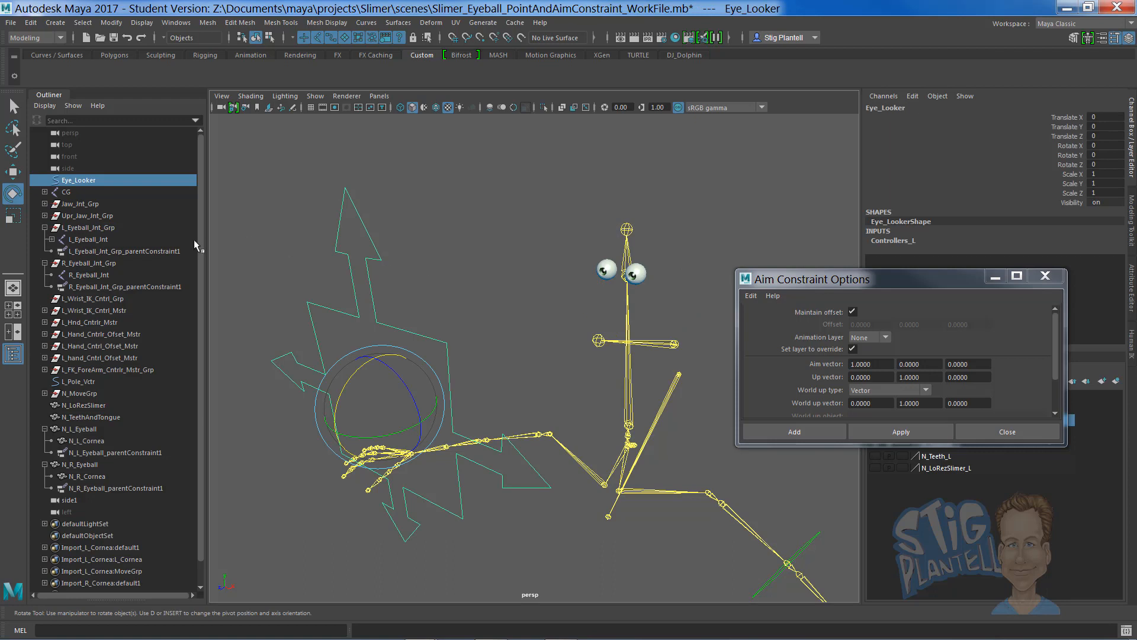
pyautogui.moveTo(94, 276)
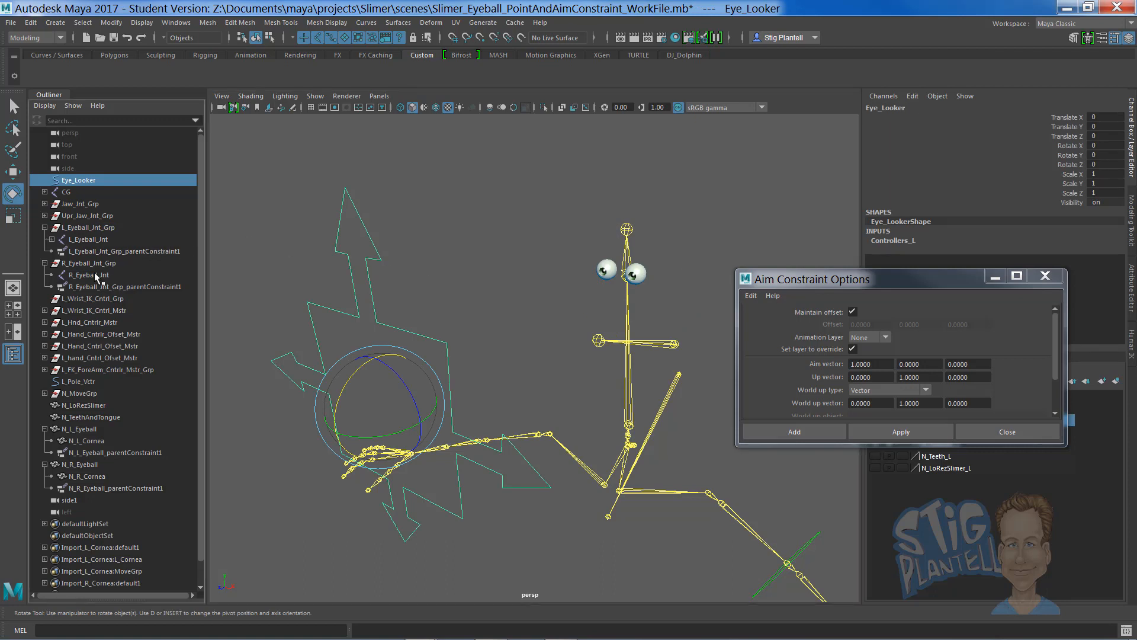
pyautogui.click(86, 275)
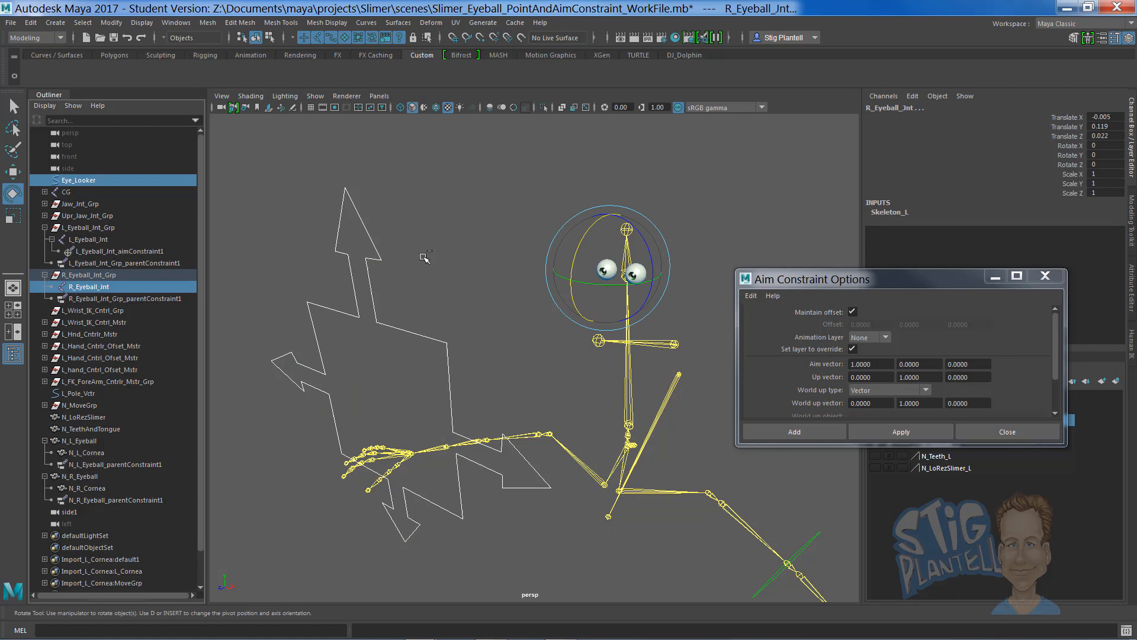
pyautogui.moveTo(402, 253)
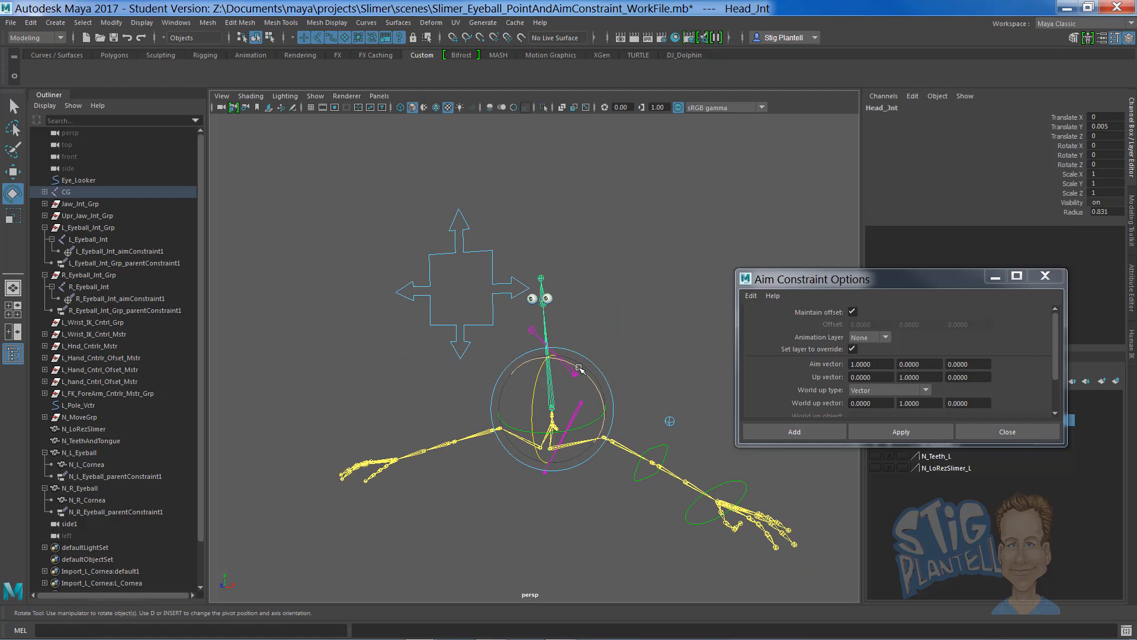
# Step: Check the eyes follow Eye_Looker by orbiting, then close Aim Constraint Options
pyautogui.moveTo(547, 355); pyautogui.dragTo(554, 370)
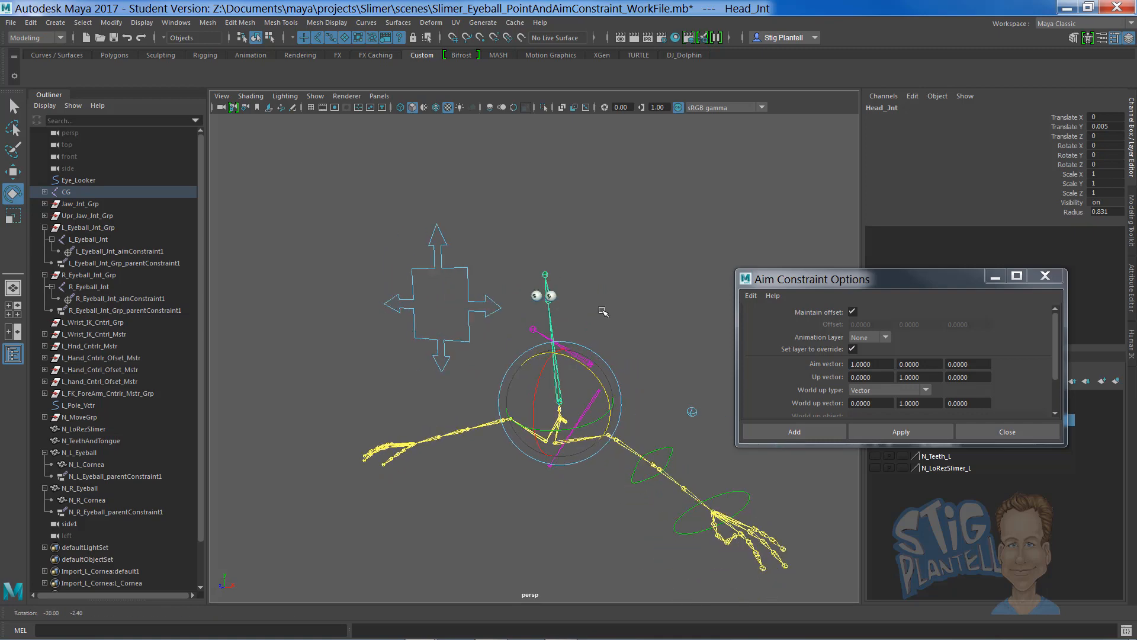
pyautogui.moveTo(602, 311); pyautogui.dragTo(587, 321)
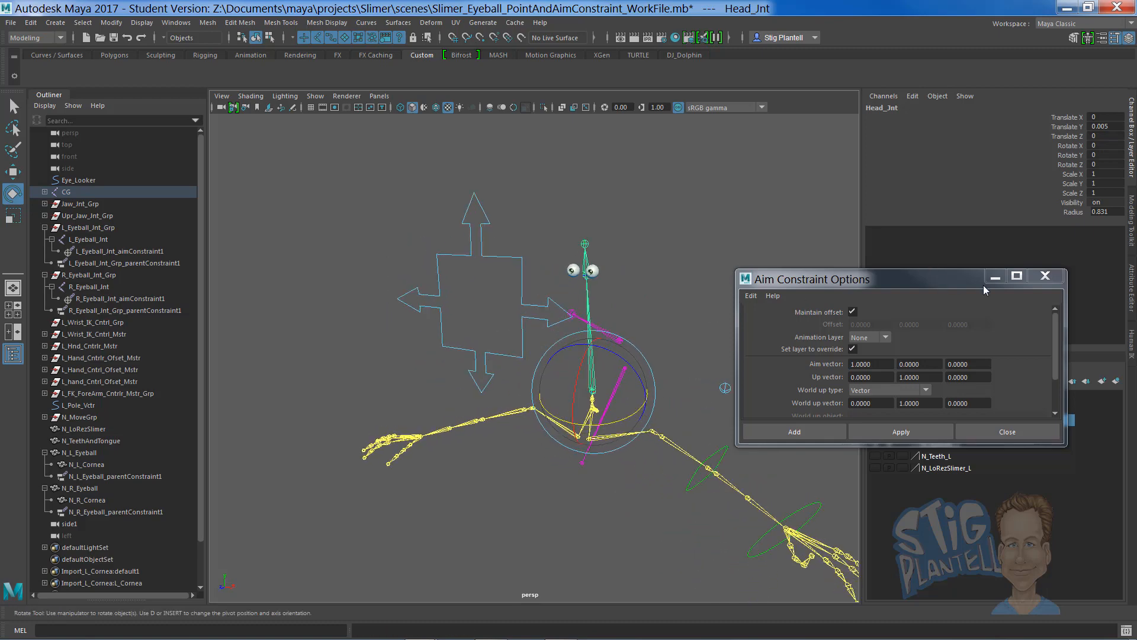
pyautogui.click(1005, 431)
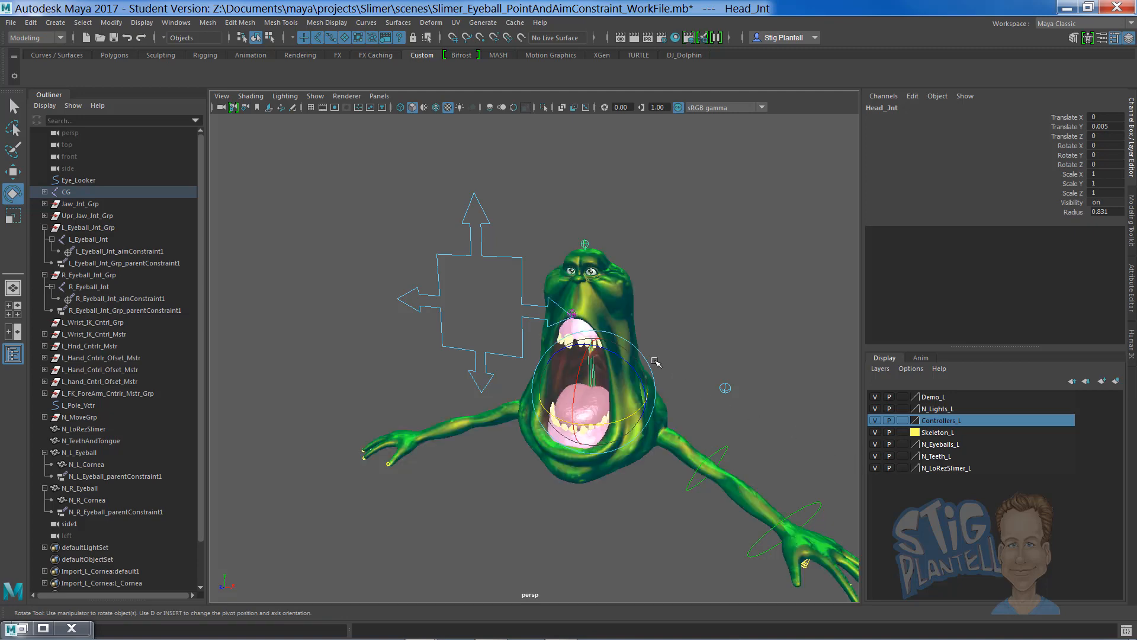